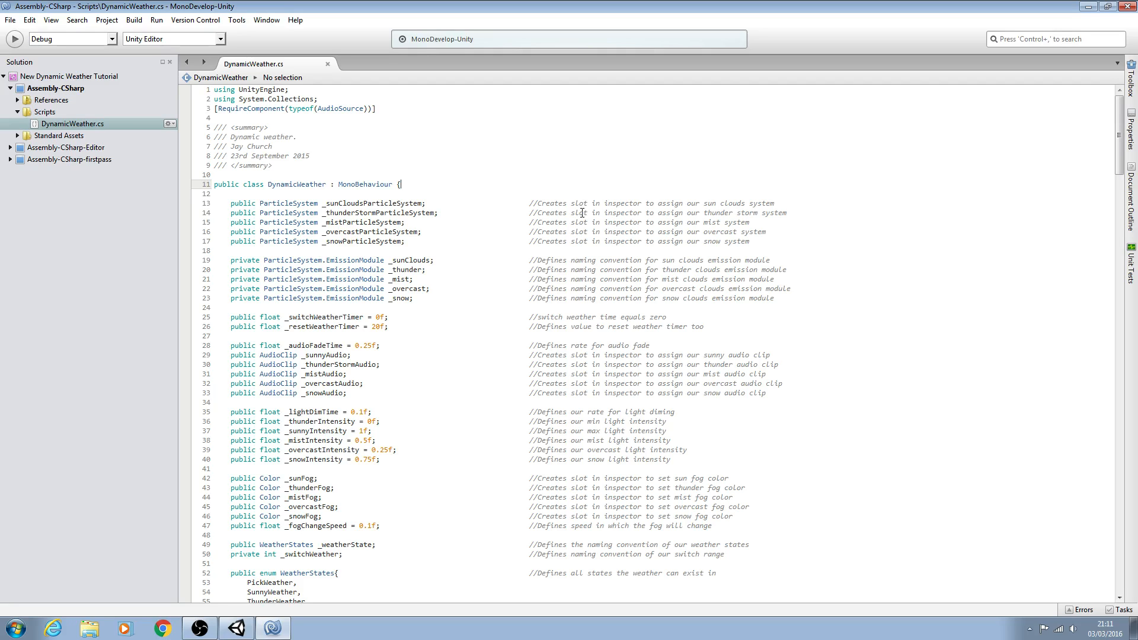
mouse_move(568, 245)
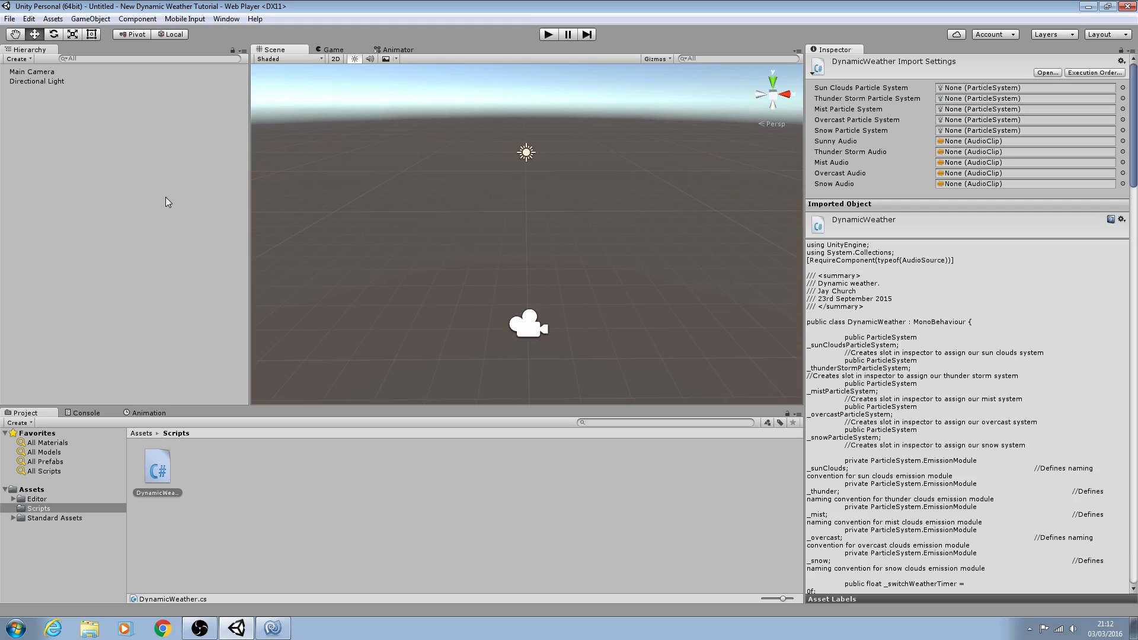
mouse_move(637, 377)
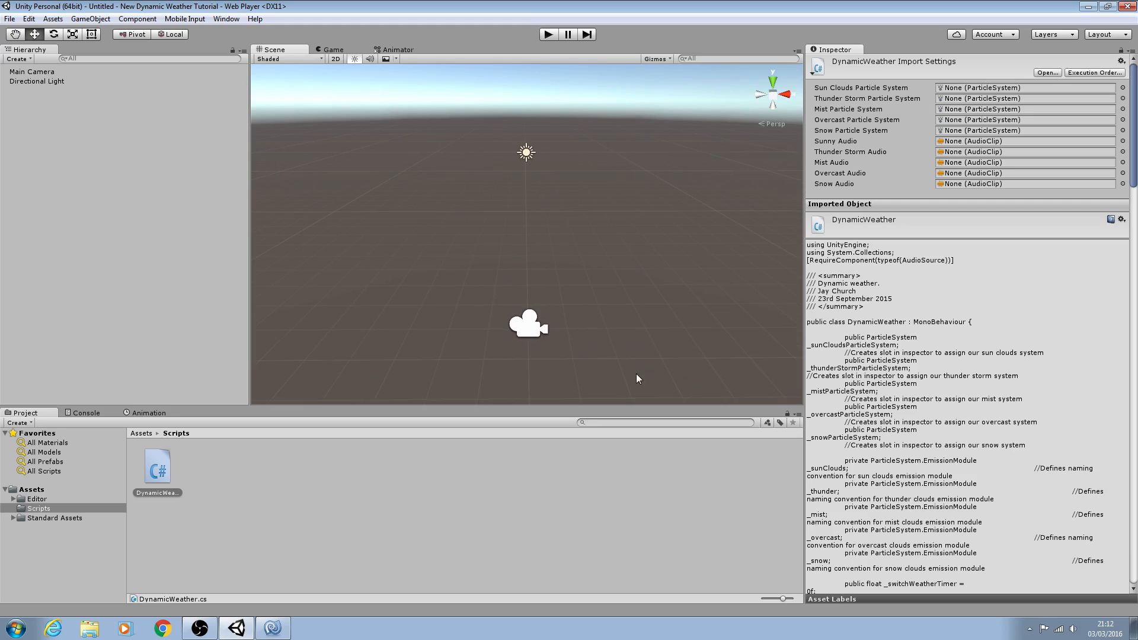
mouse_move(533, 335)
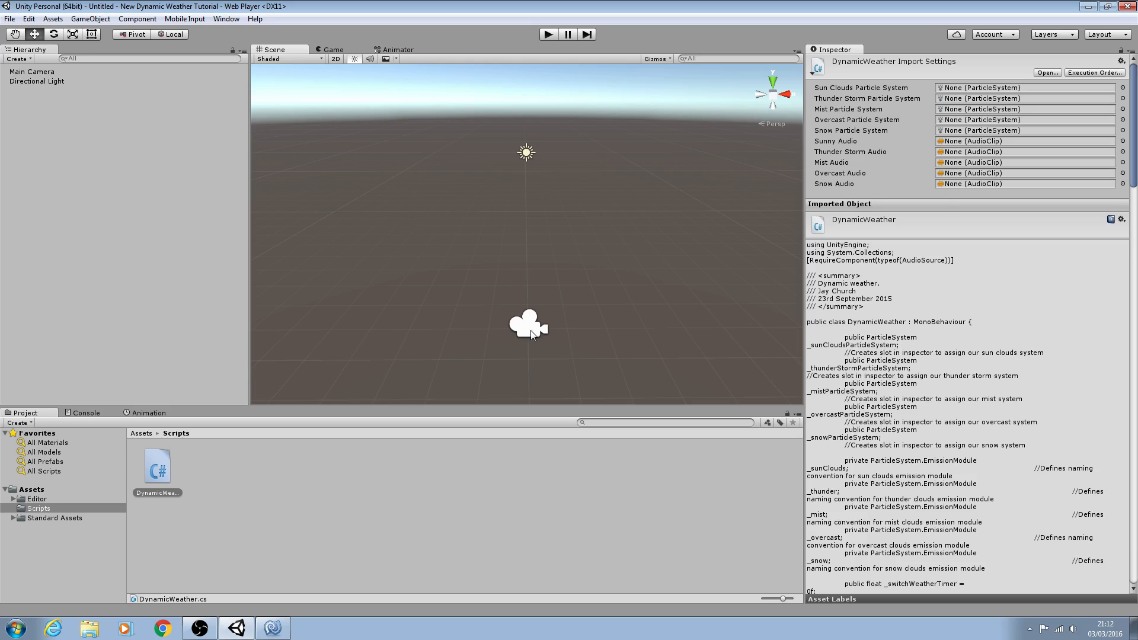
Declare 'private Transform _player; //Player gameobject transform' on line 13, then begin another private declaration
left_click(31, 71)
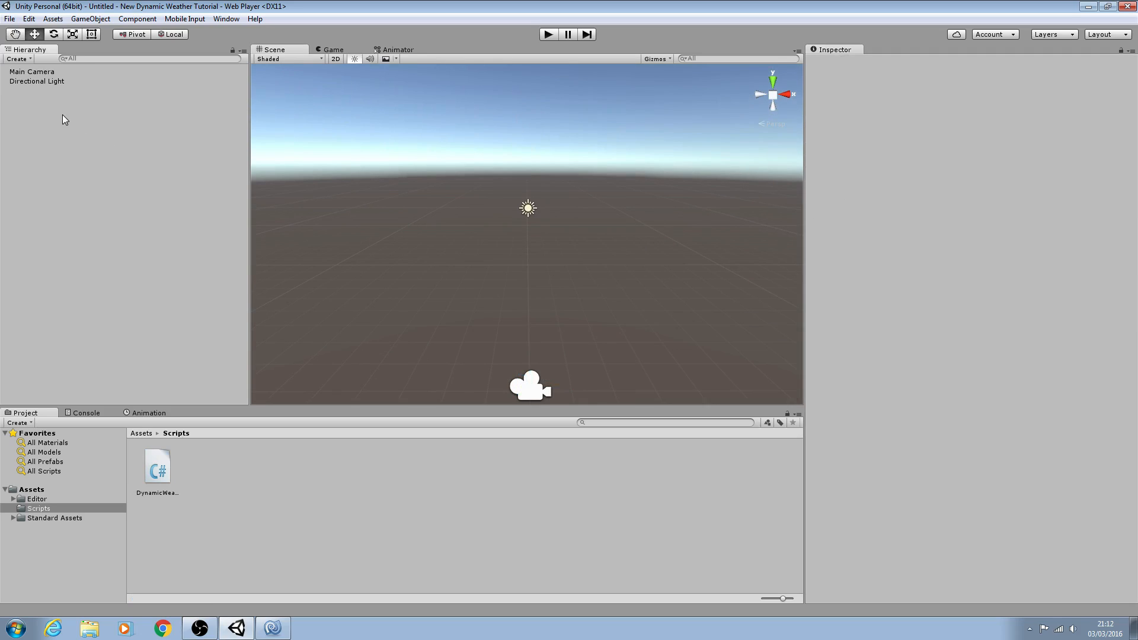
mouse_move(82, 90)
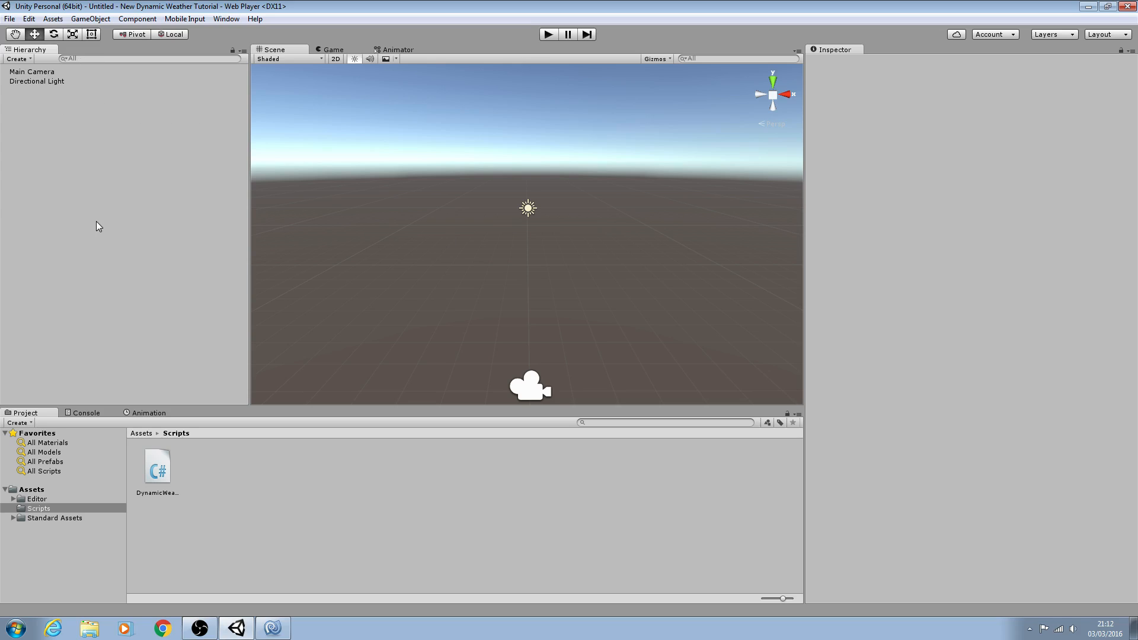
mouse_move(239, 463)
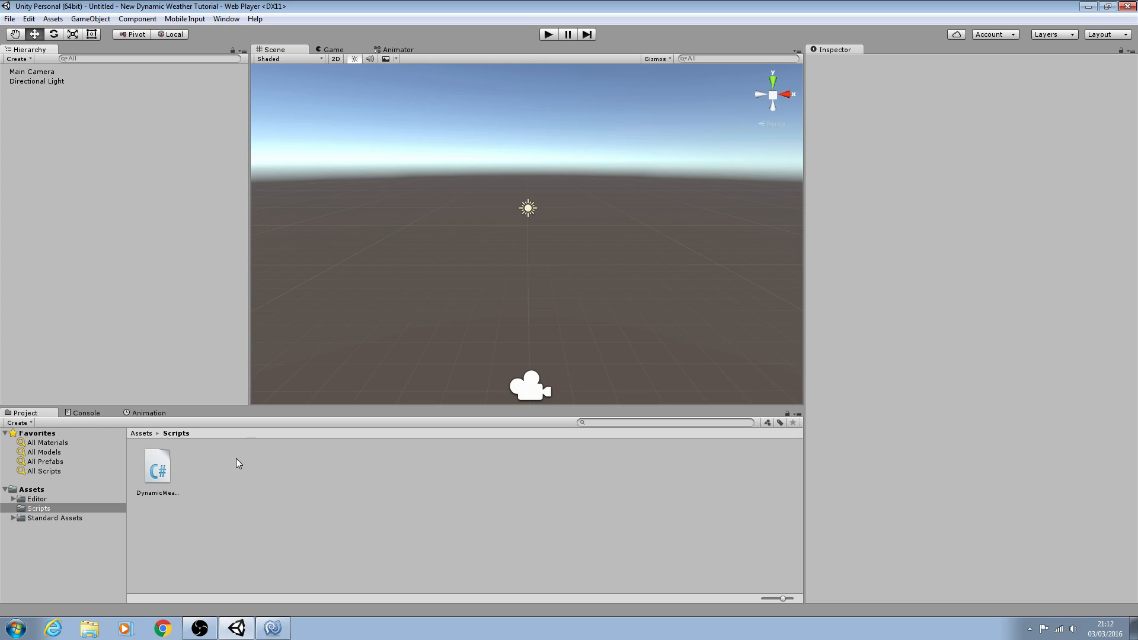
mouse_move(62, 113)
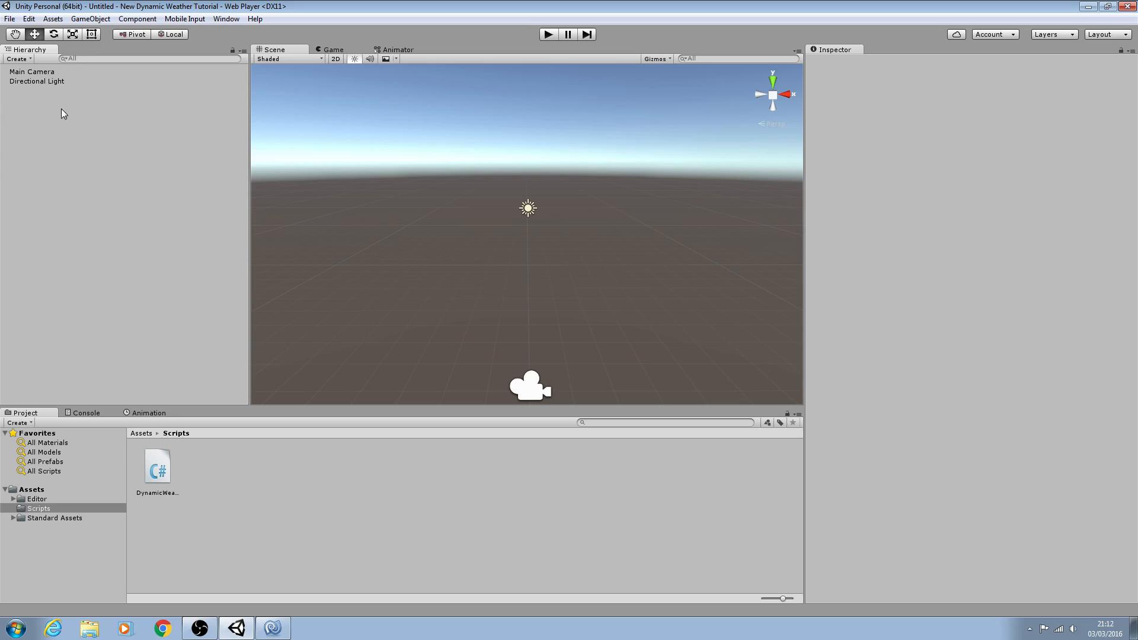
mouse_move(498, 306)
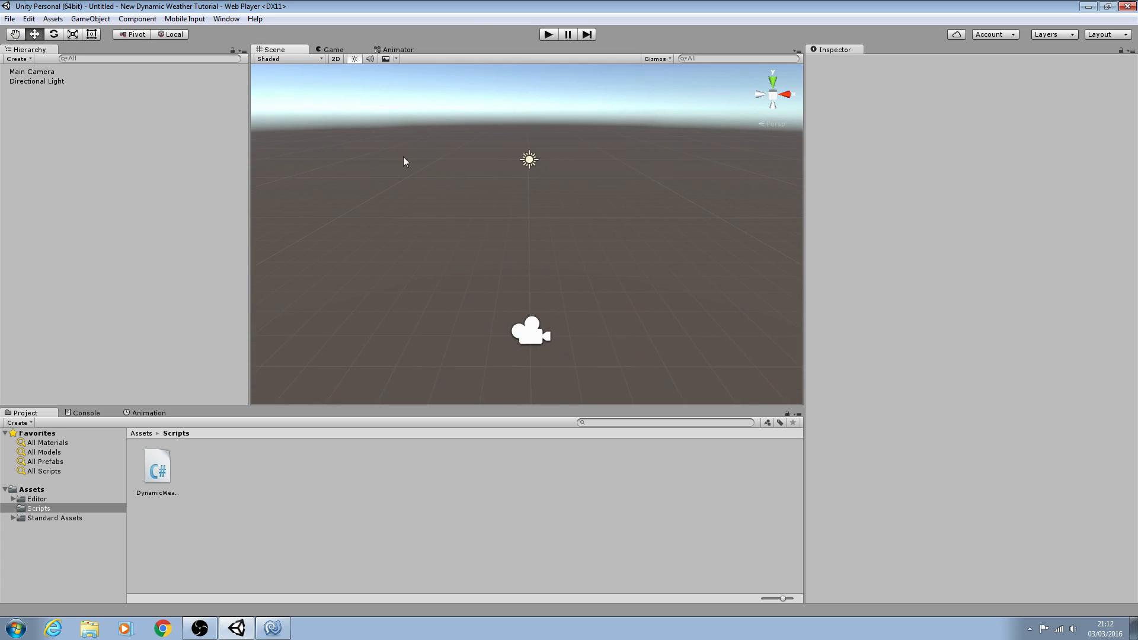
mouse_move(344, 101)
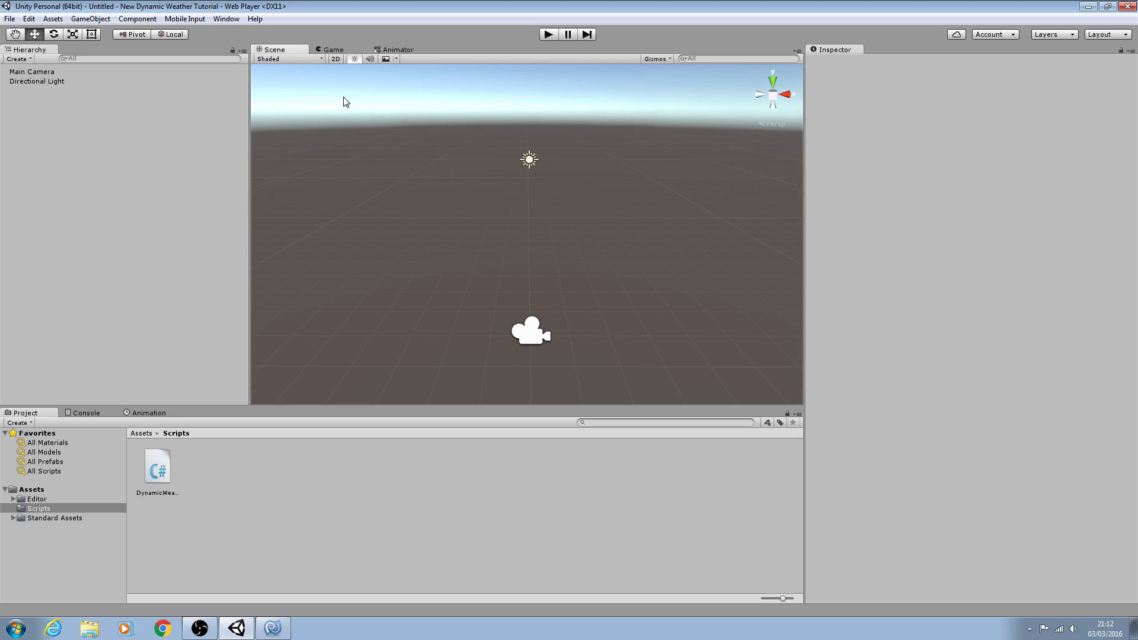
mouse_move(467, 337)
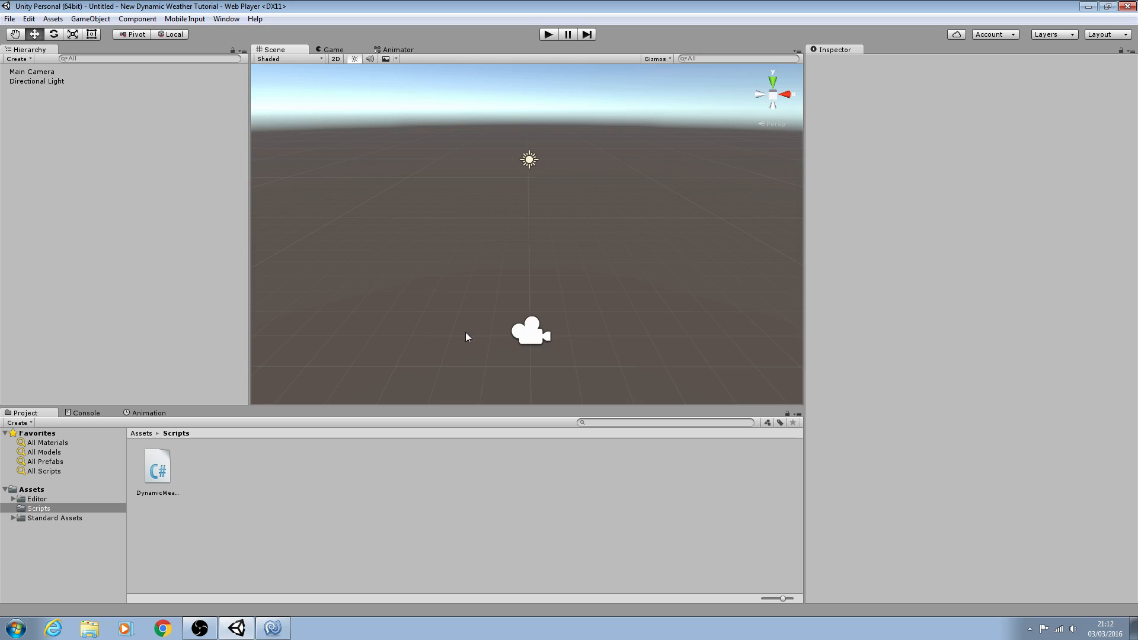
mouse_move(529, 278)
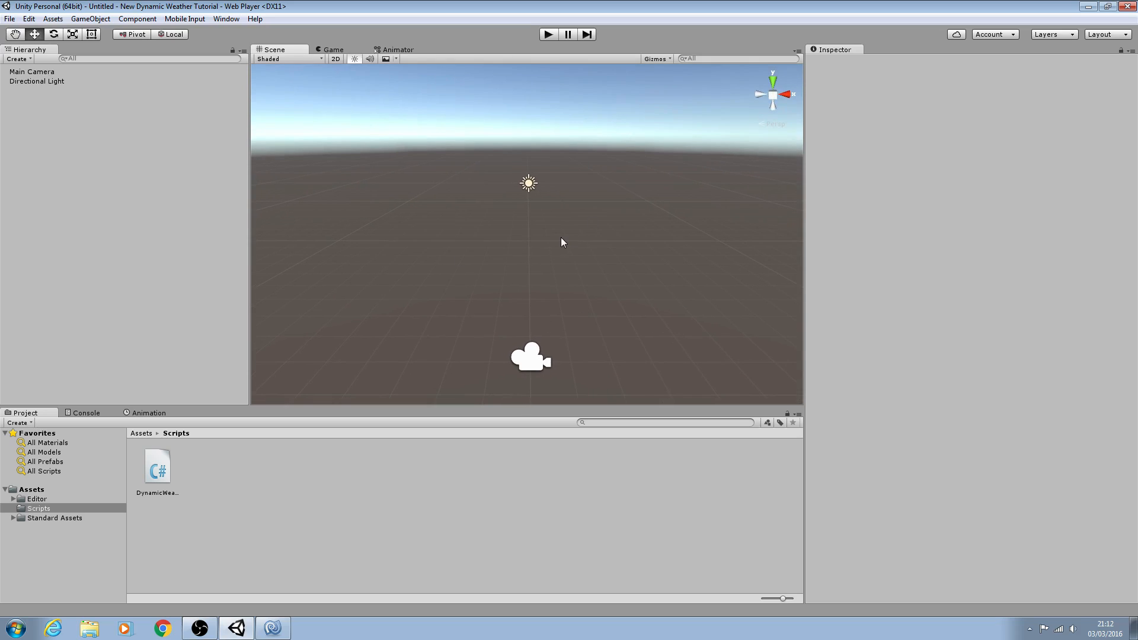
mouse_move(601, 254)
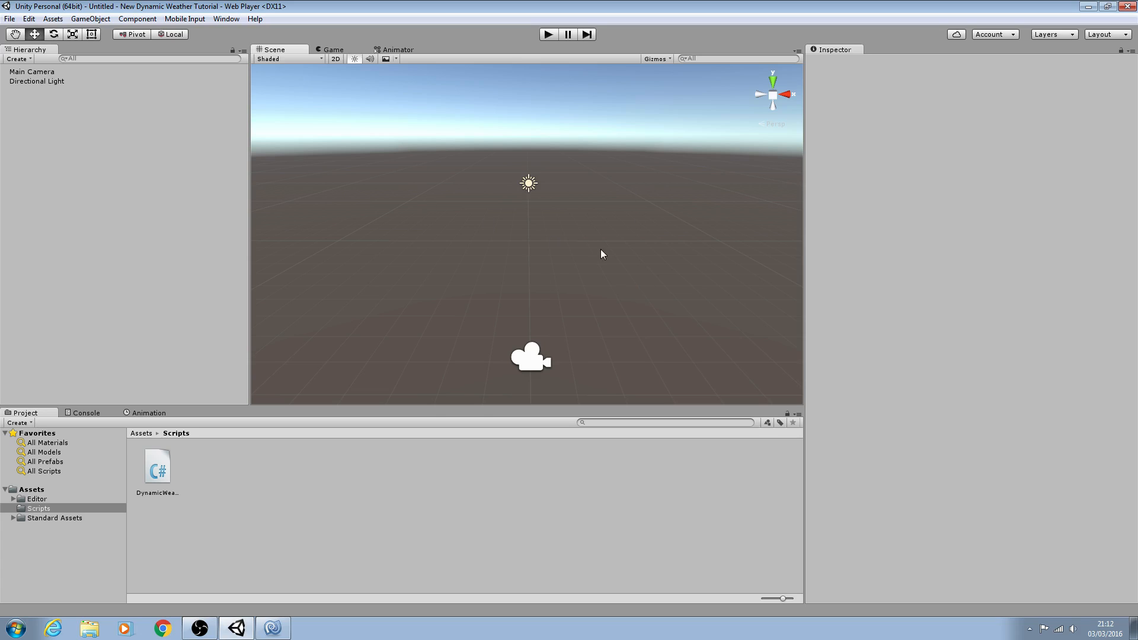
mouse_move(485, 294)
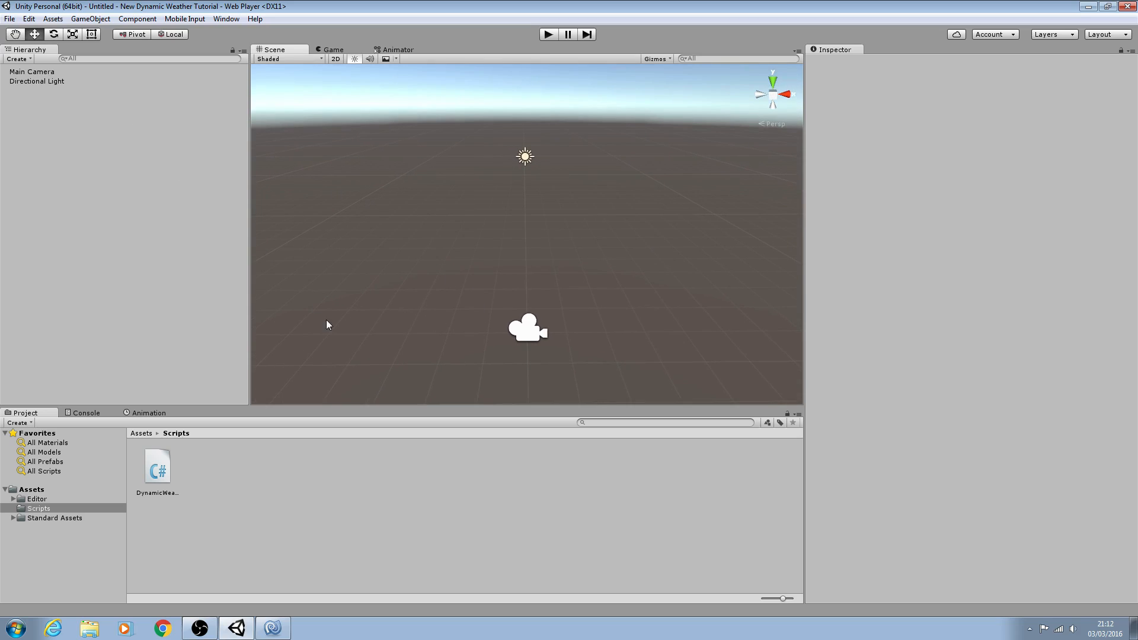
mouse_move(446, 328)
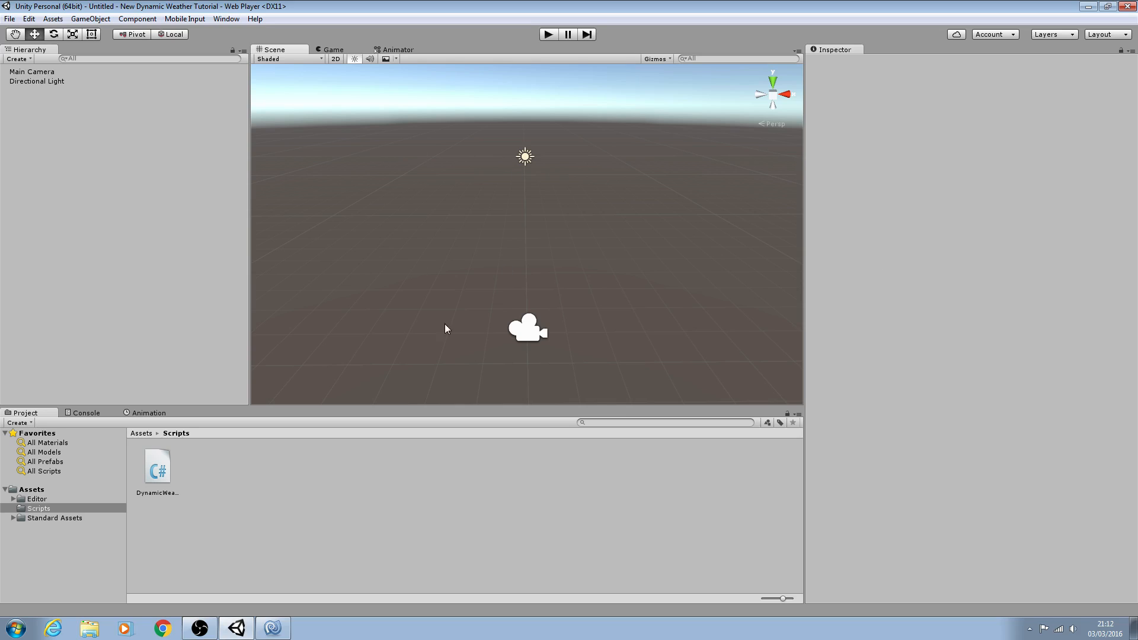
mouse_move(661, 139)
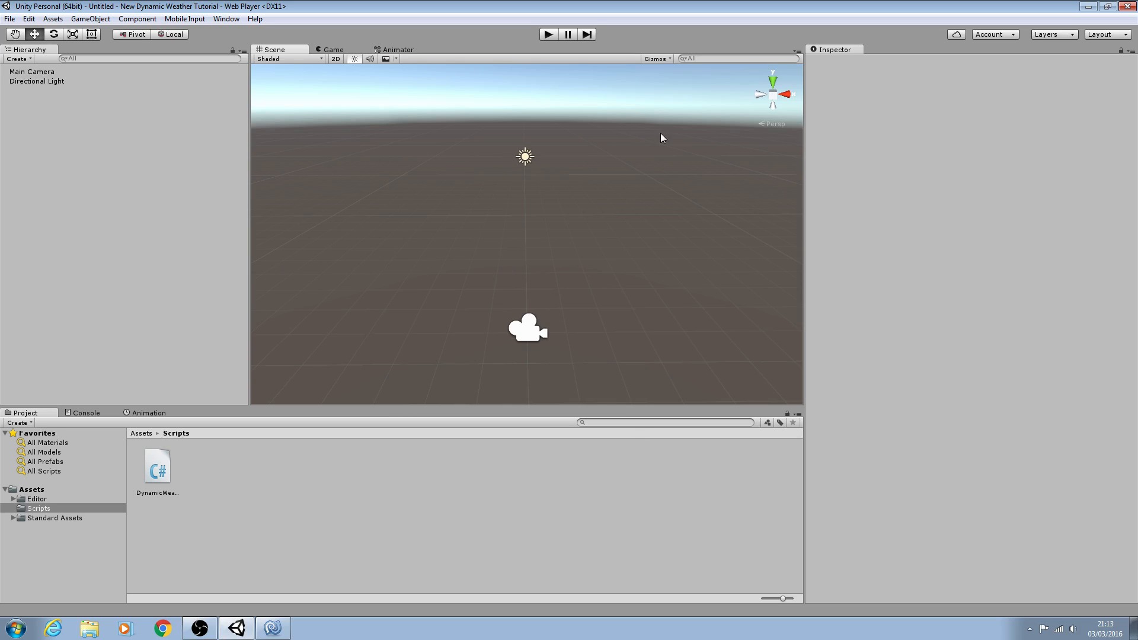
mouse_move(57, 82)
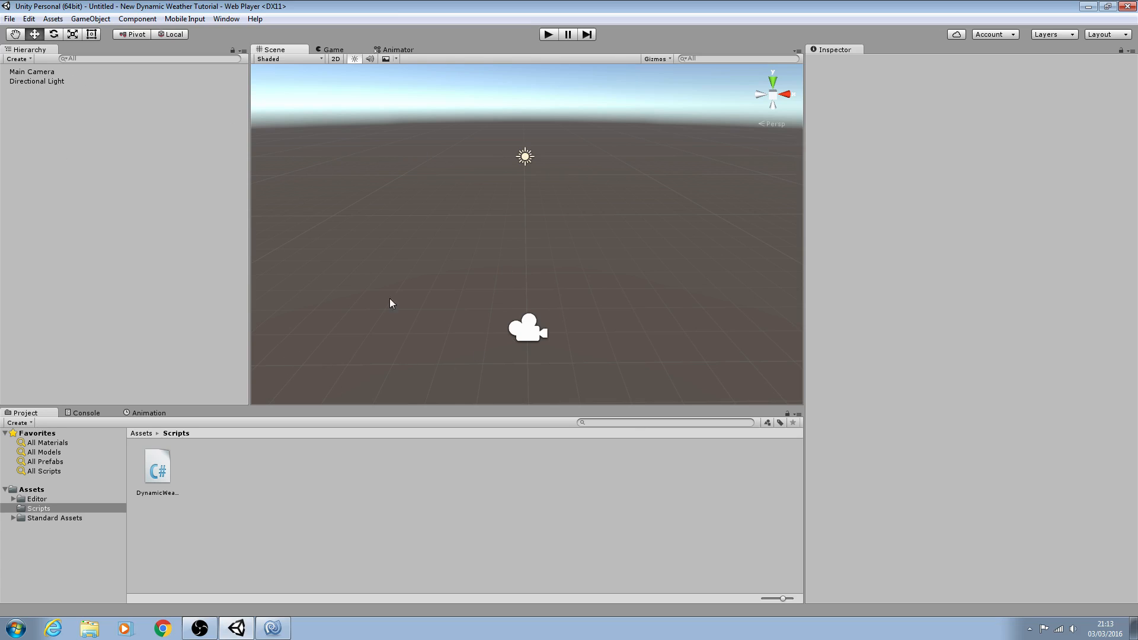
mouse_move(285, 621)
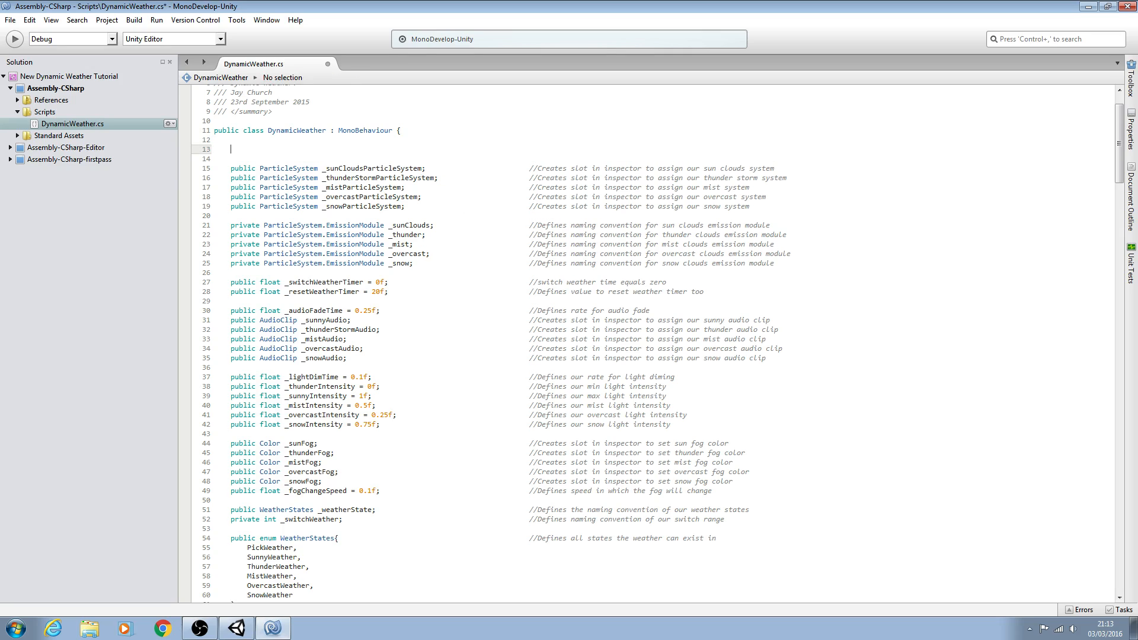
type("private")
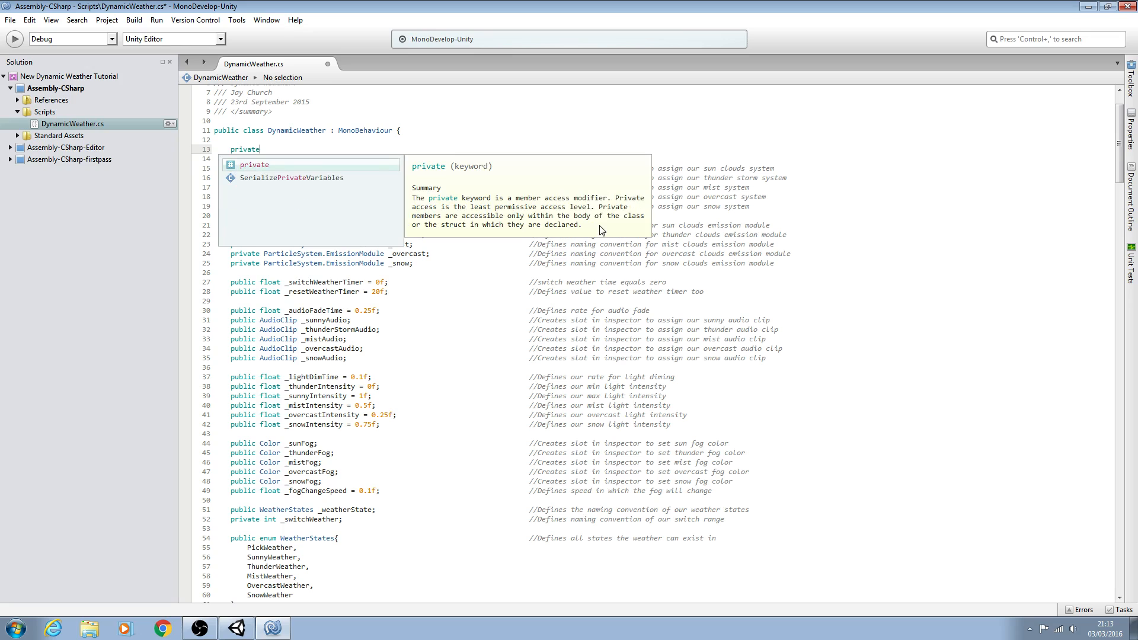
type("Transform")
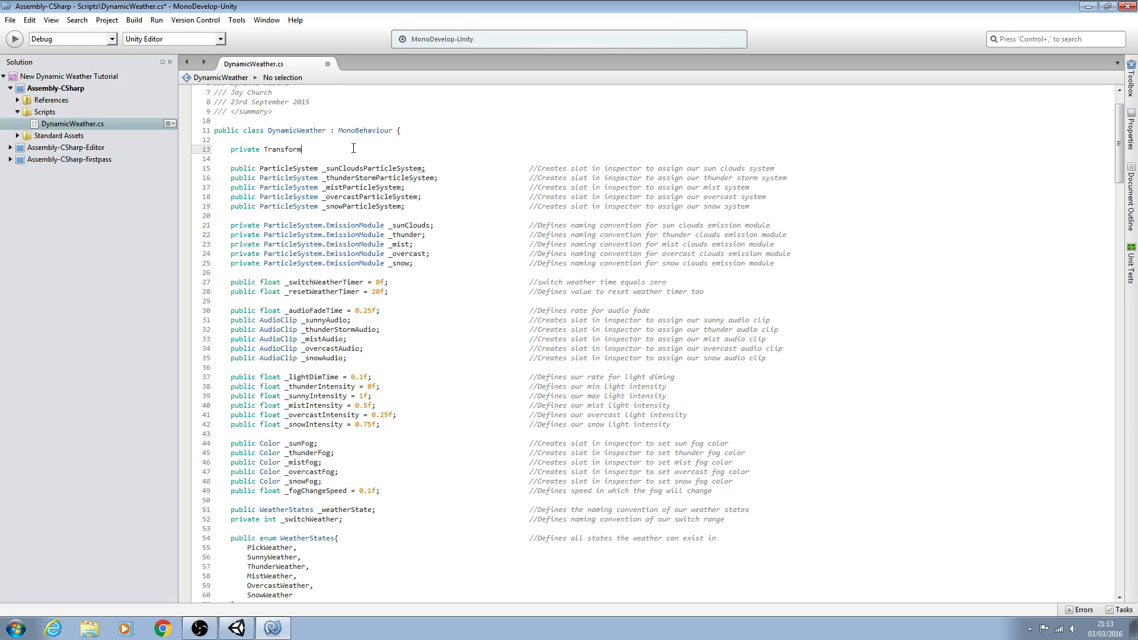
type("_player;")
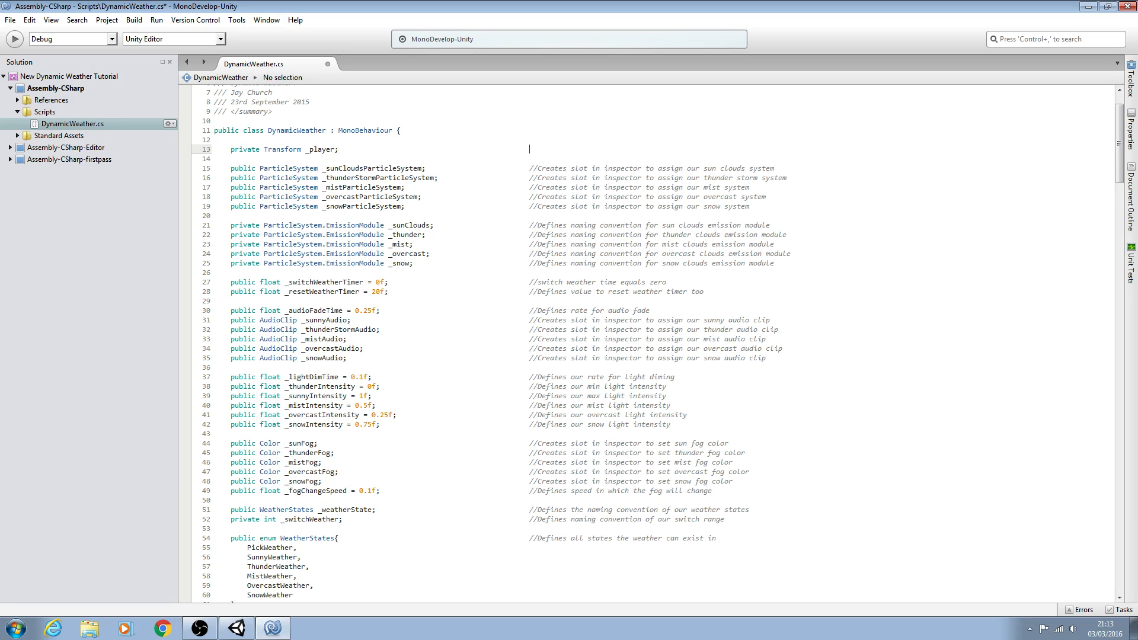
type("//Player")
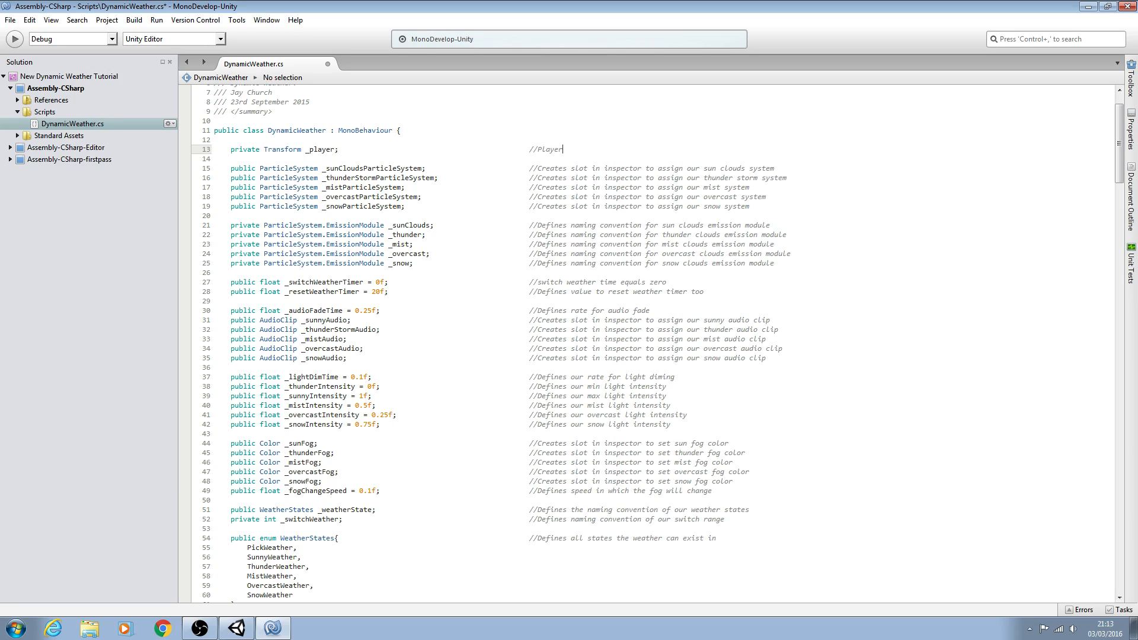
type("gameobject transform")
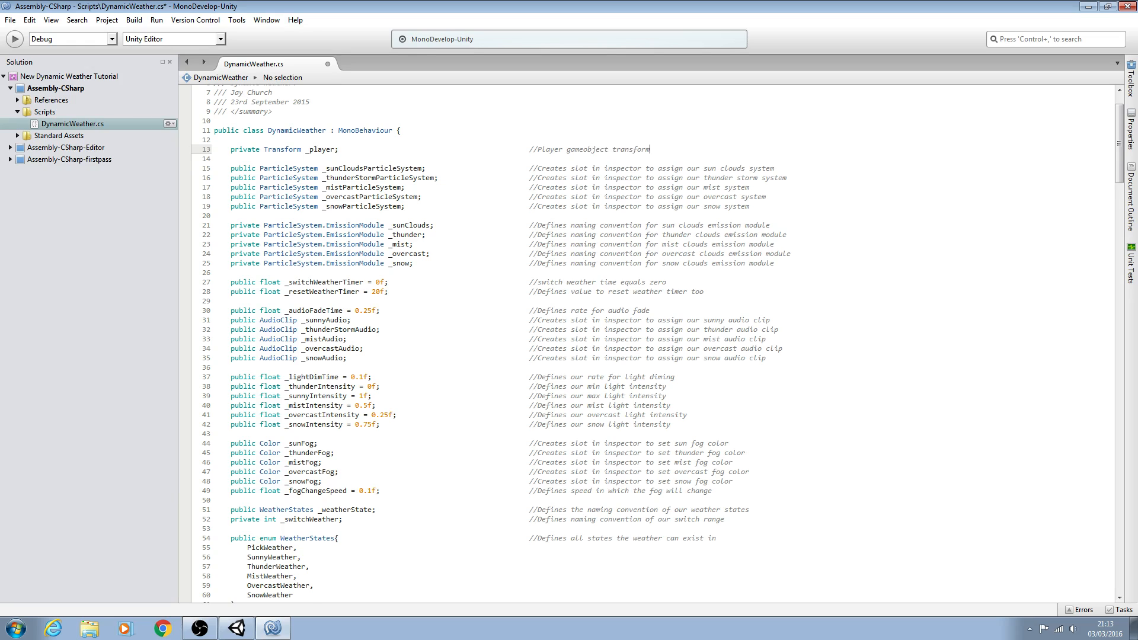
type("priv")
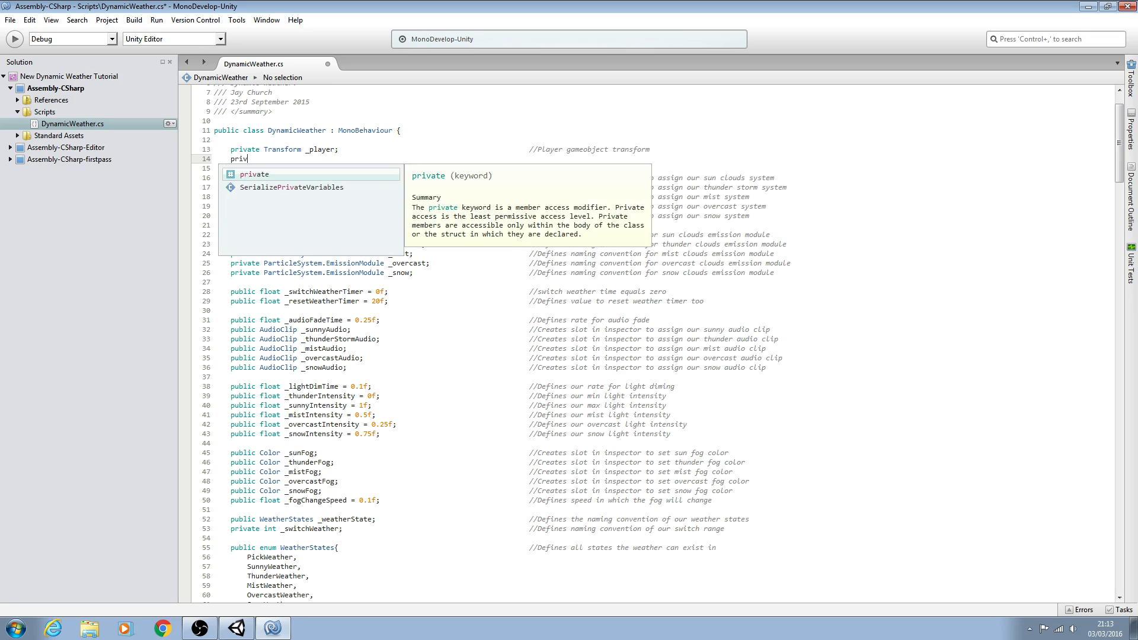
Complete the _weather Transform declaration with the comment '//Weather gameobject transform'
type("Transform _")
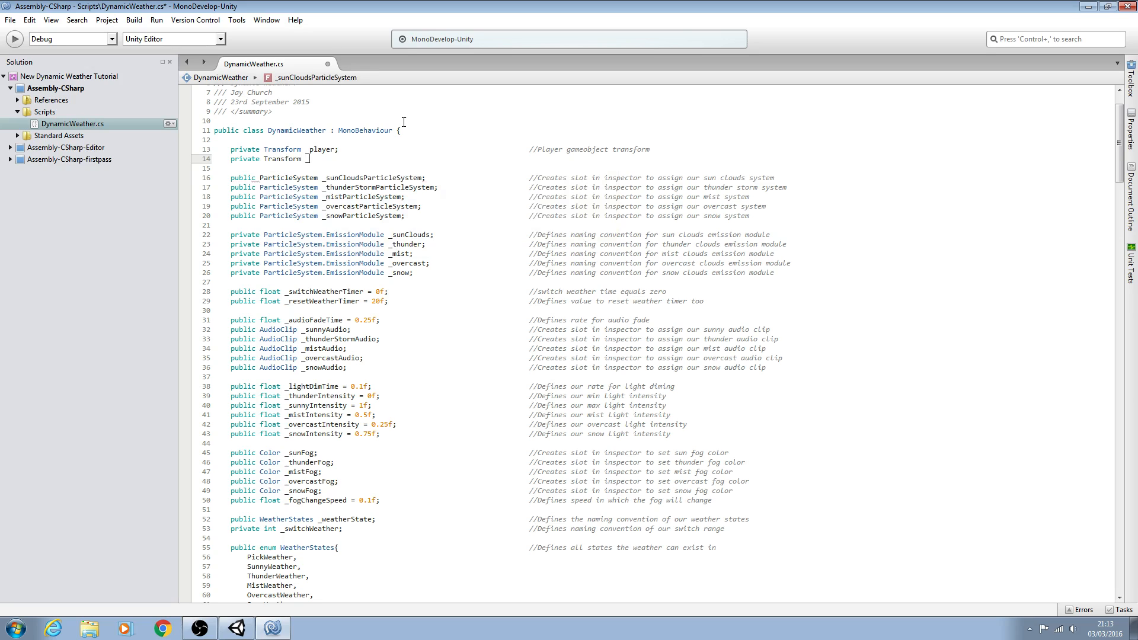
mouse_move(486, 197)
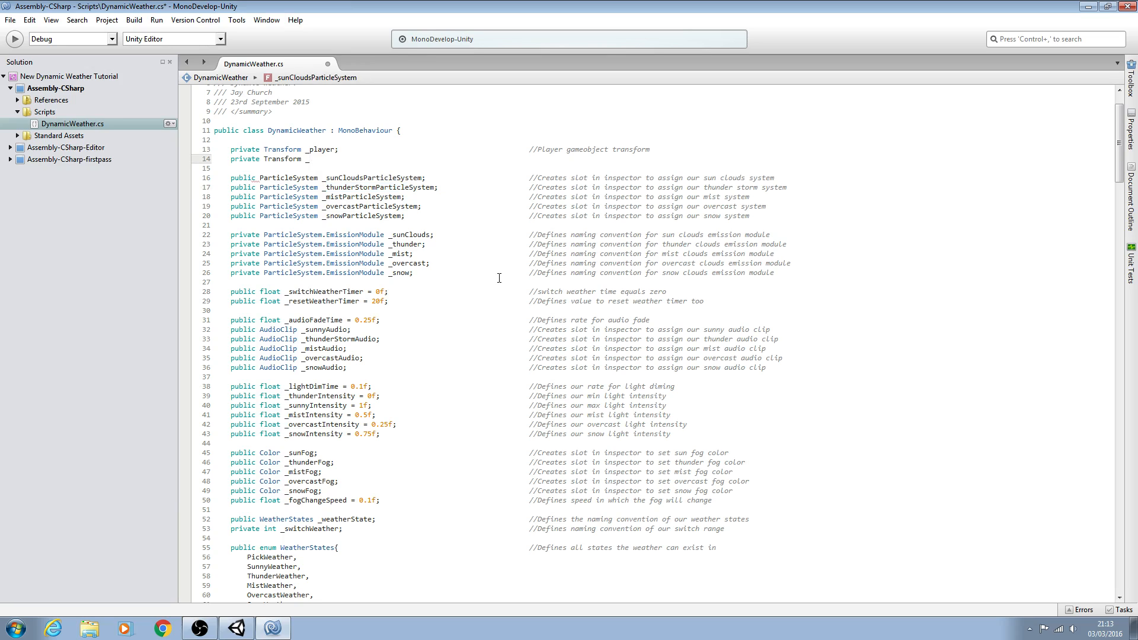
type("weather;")
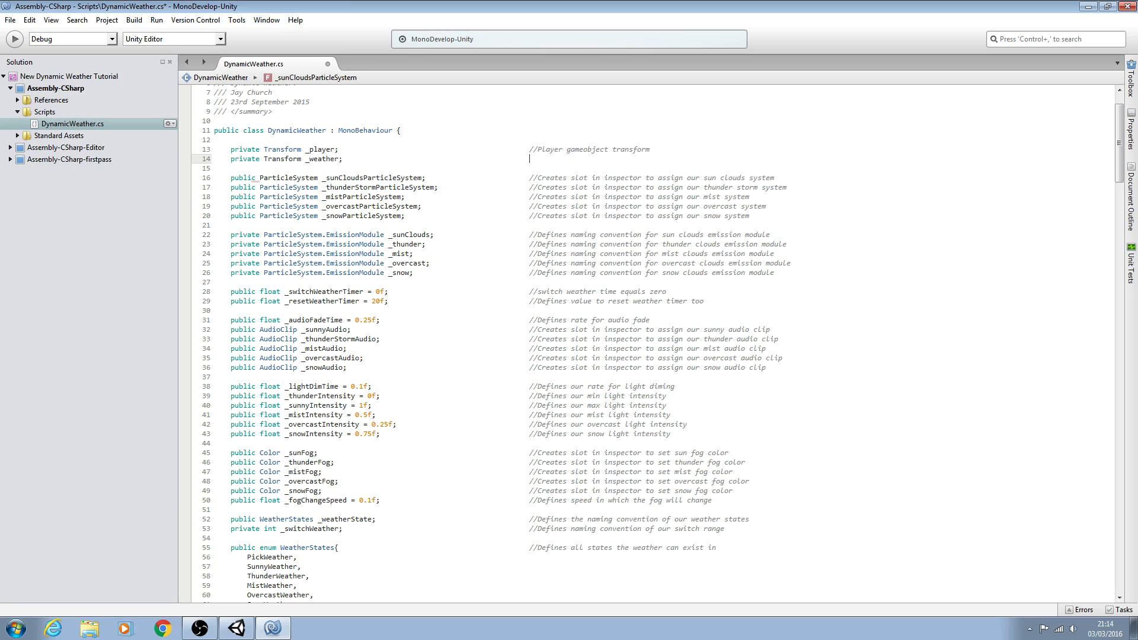
type("//")
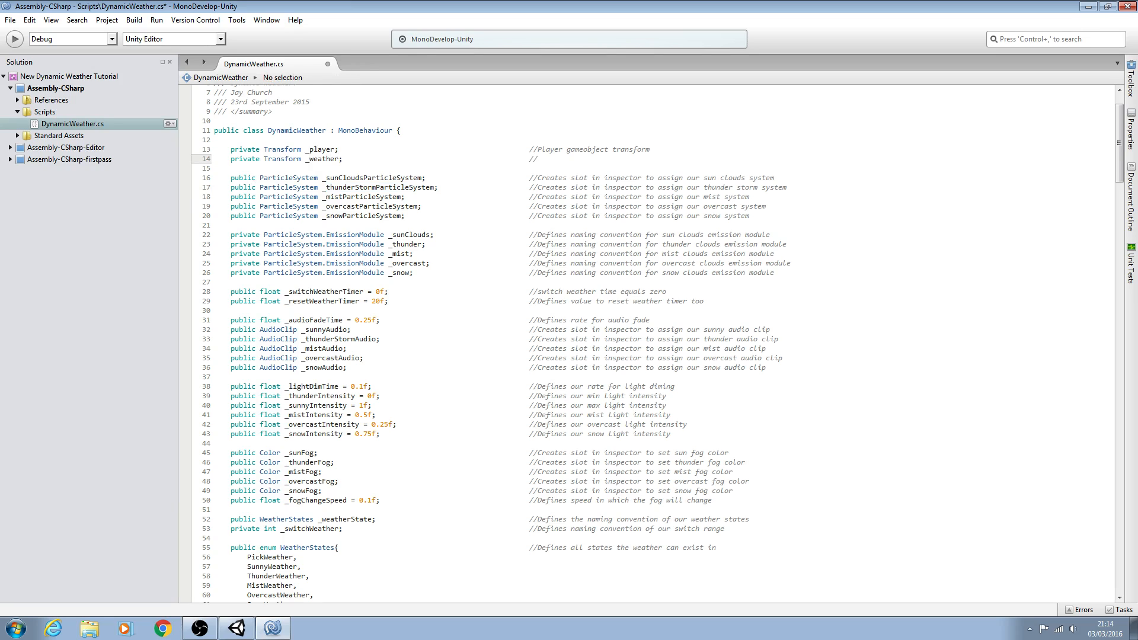
type("Weather")
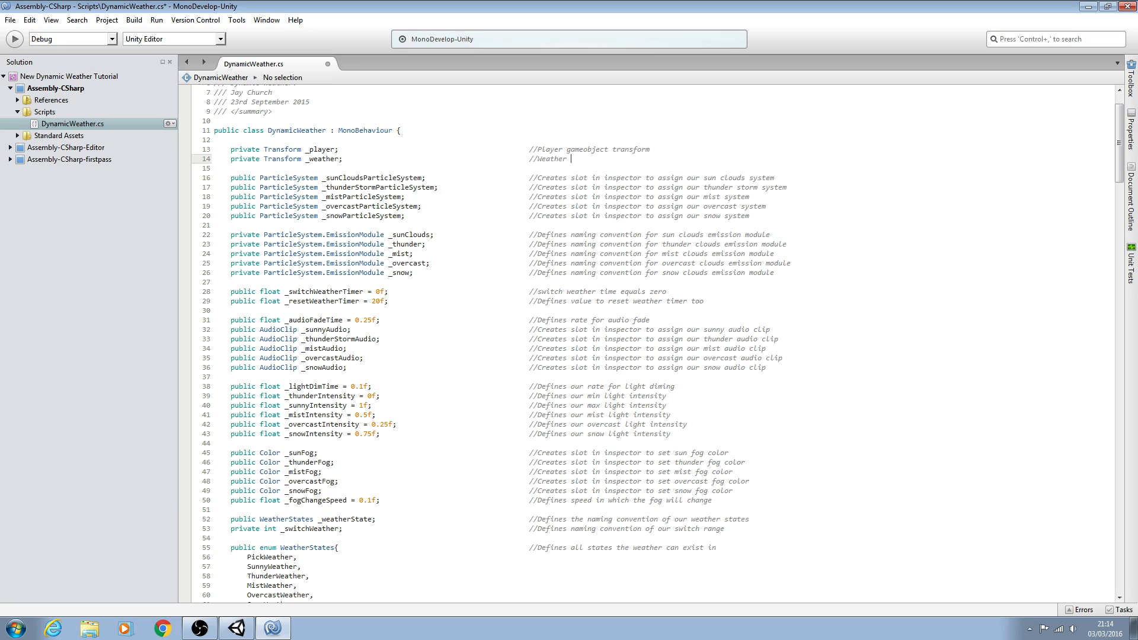
type("gameobject transform")
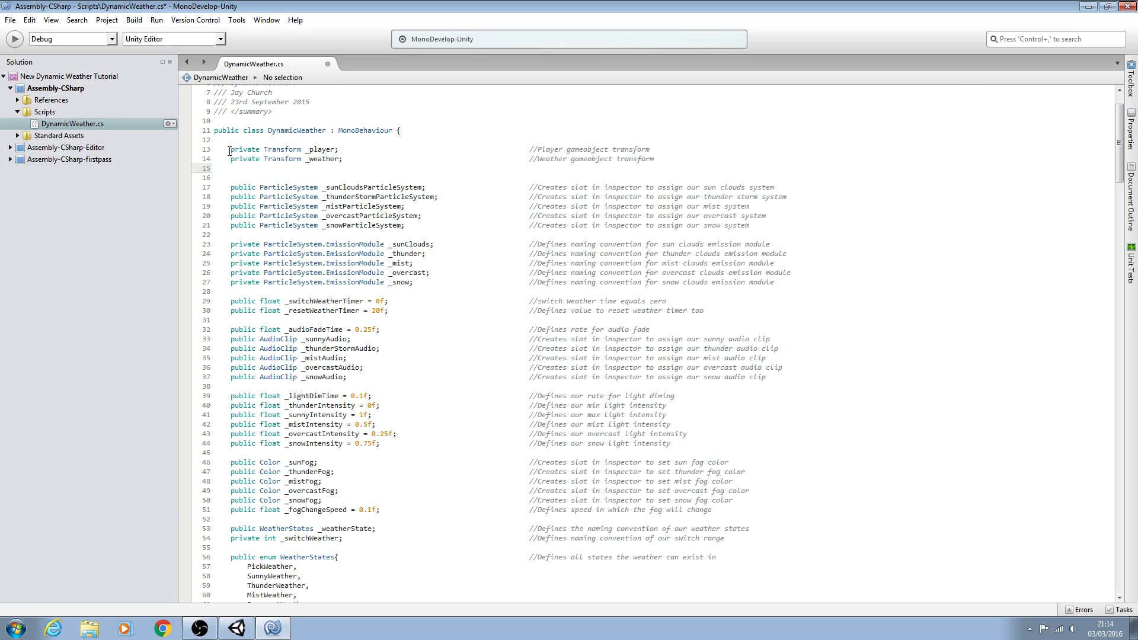
mouse_move(1079, 8)
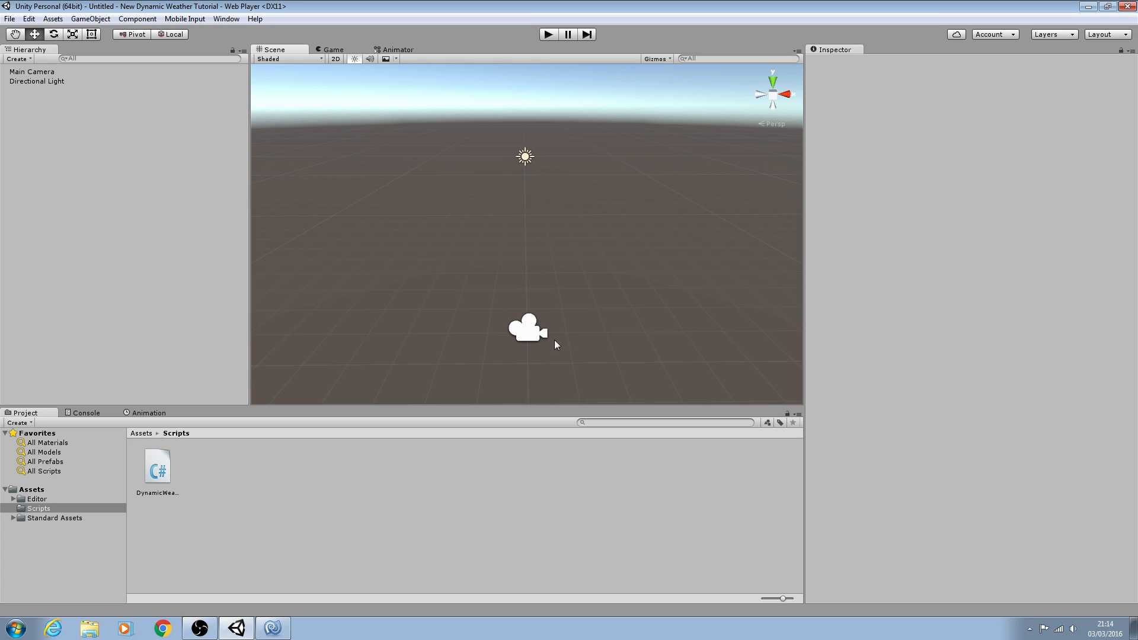
mouse_move(406, 140)
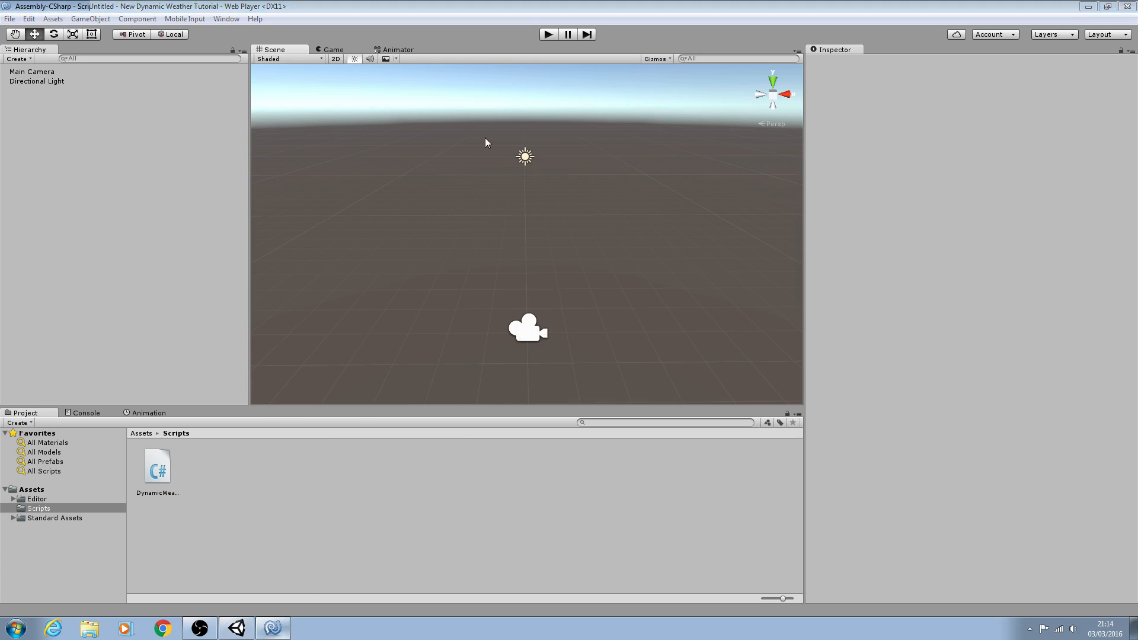
double_click(156, 466)
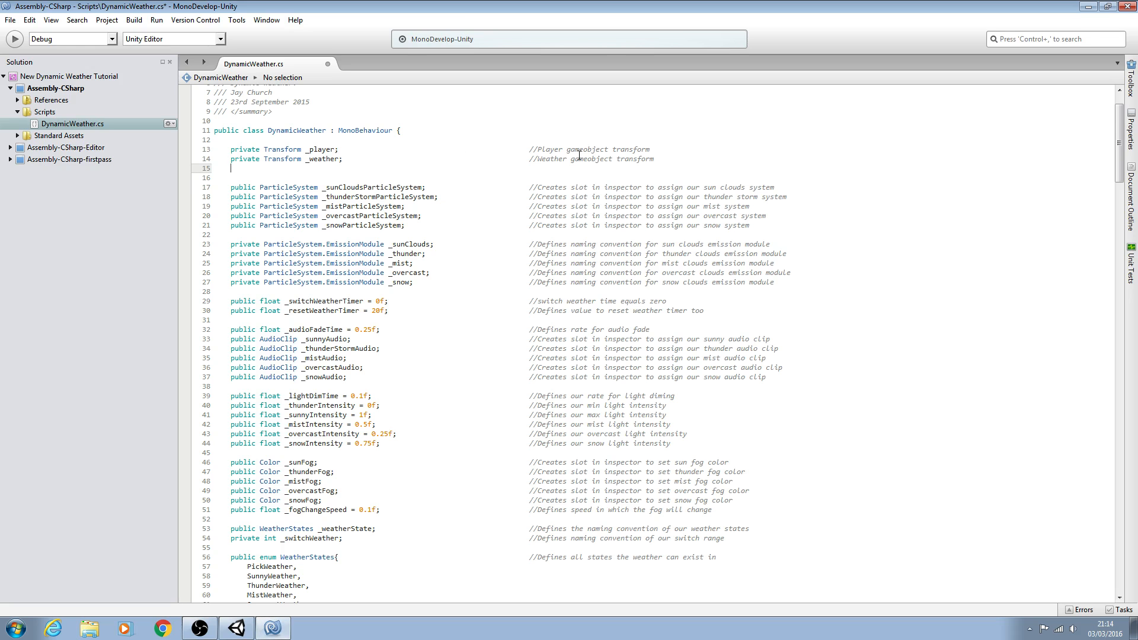
Add 'public float _weatherHeight = 15f;' with its height-from-ground comment, and save DynamicWeather.cs
type("public")
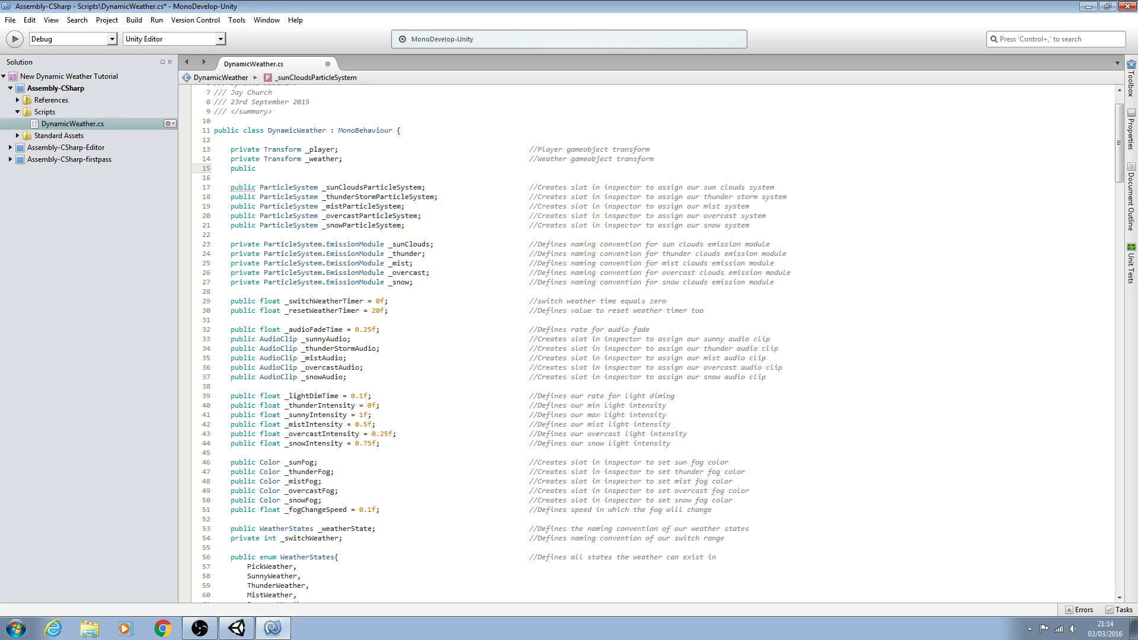
left_click(259, 168)
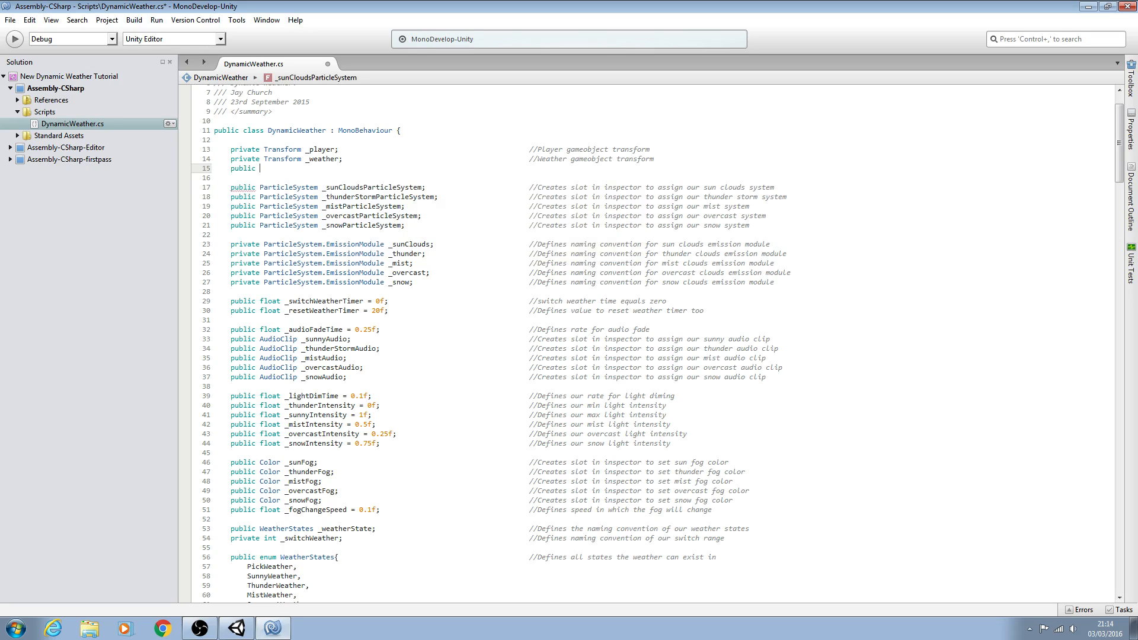
type("float")
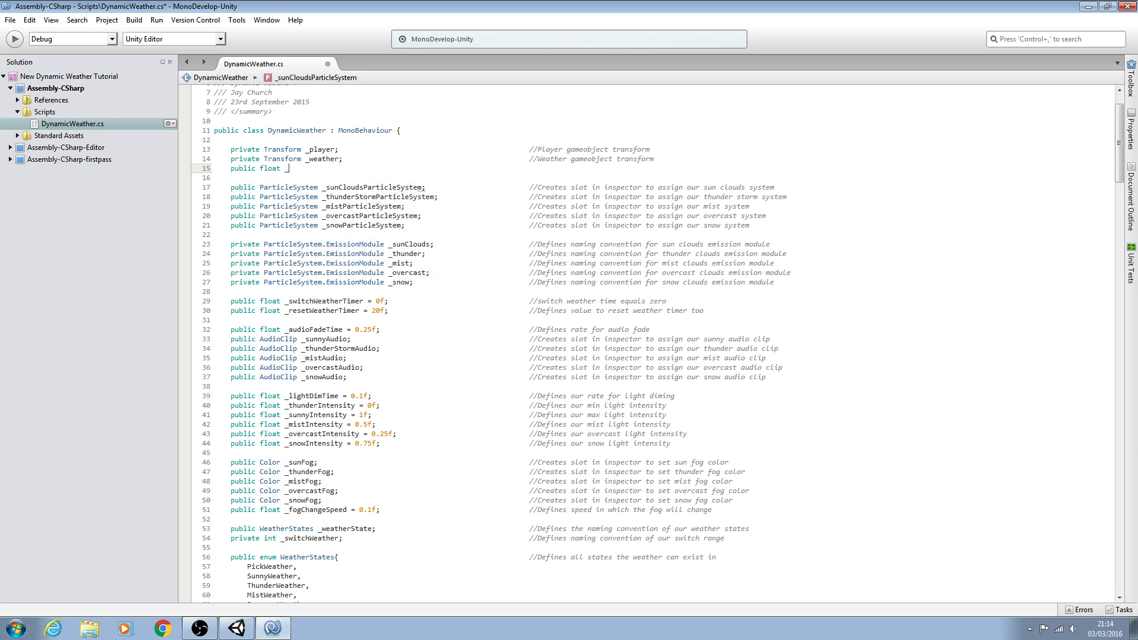
type("_weatherH")
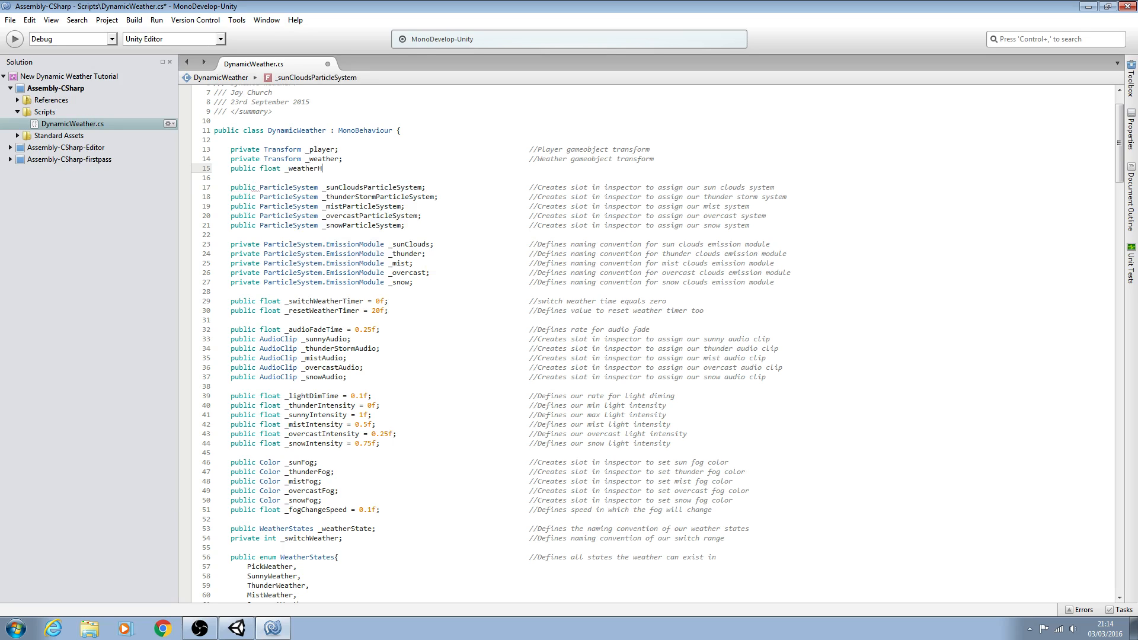
type("eight")
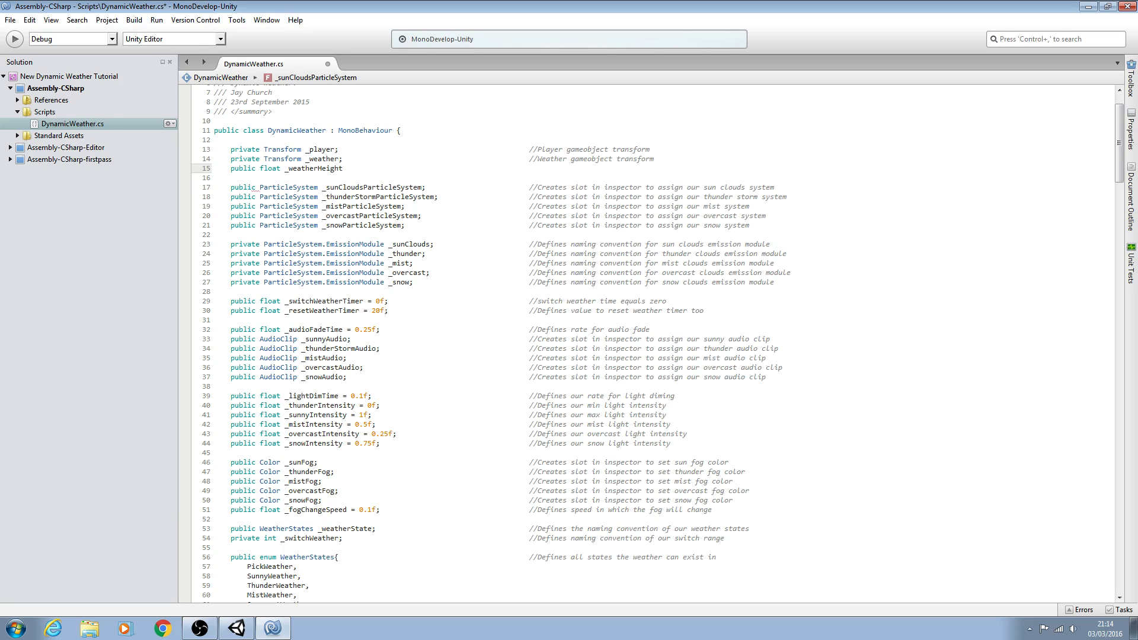
type("= 1")
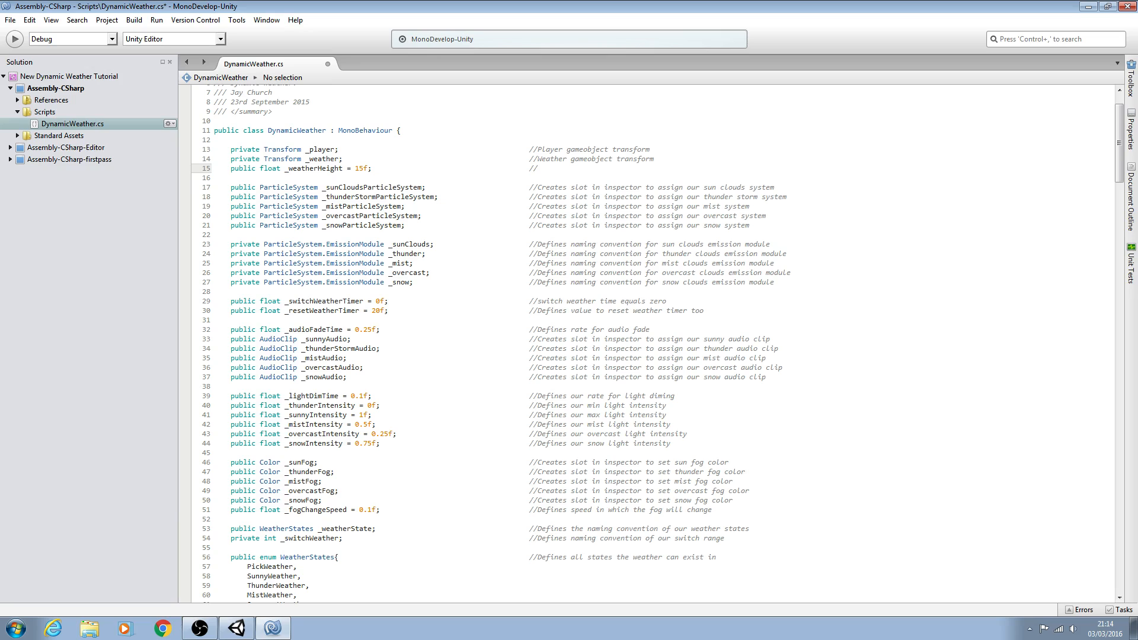
type("Defines")
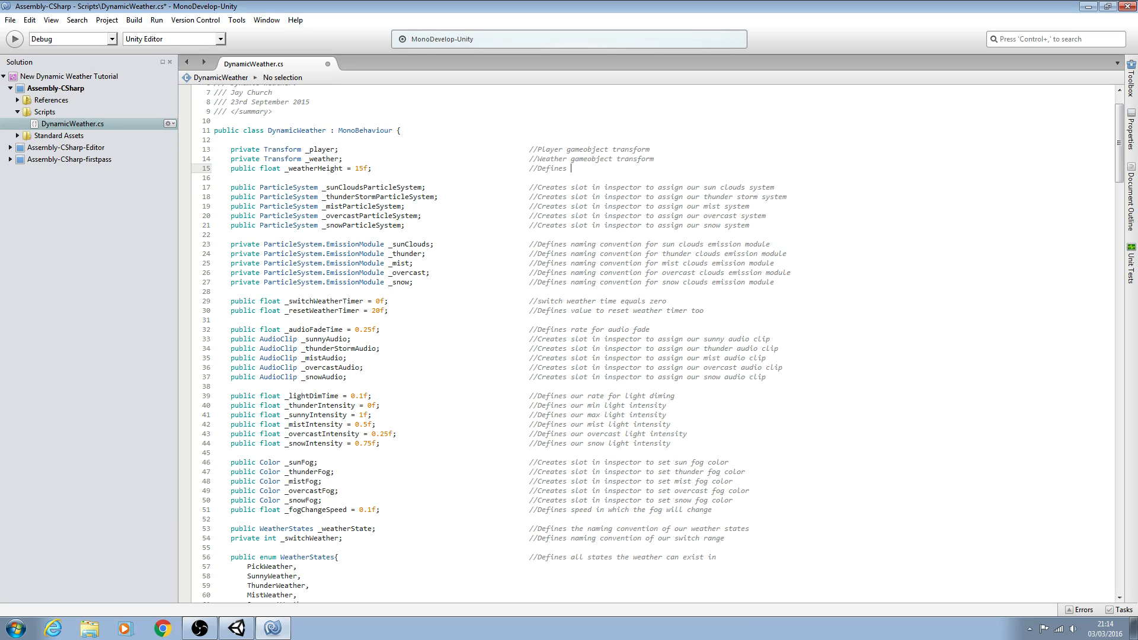
type("height from ground")
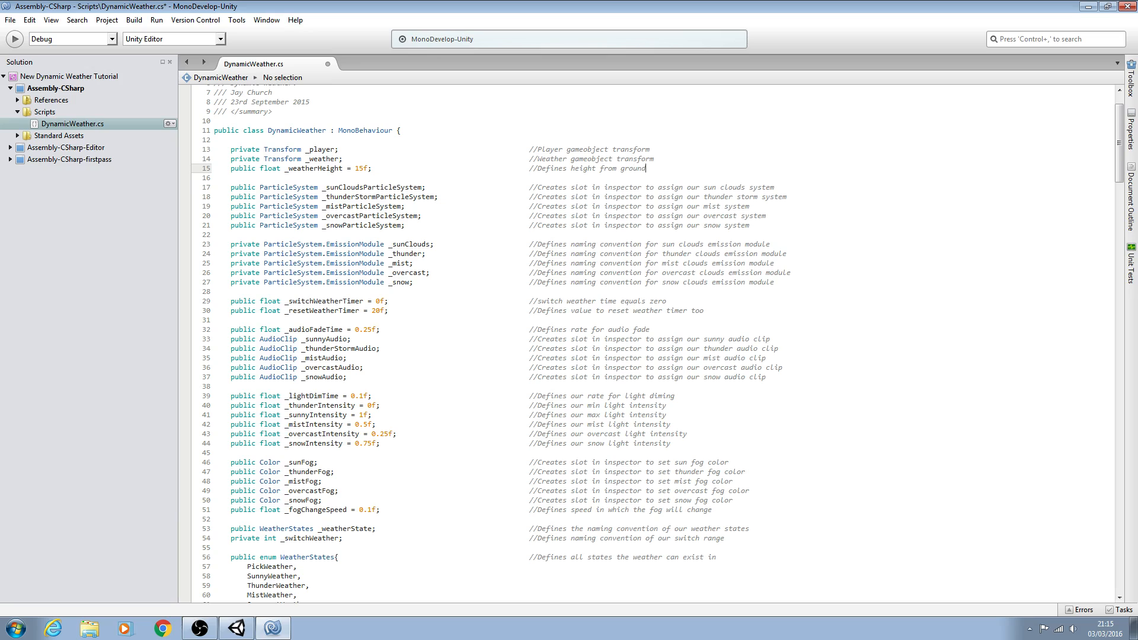
type("of weather game object")
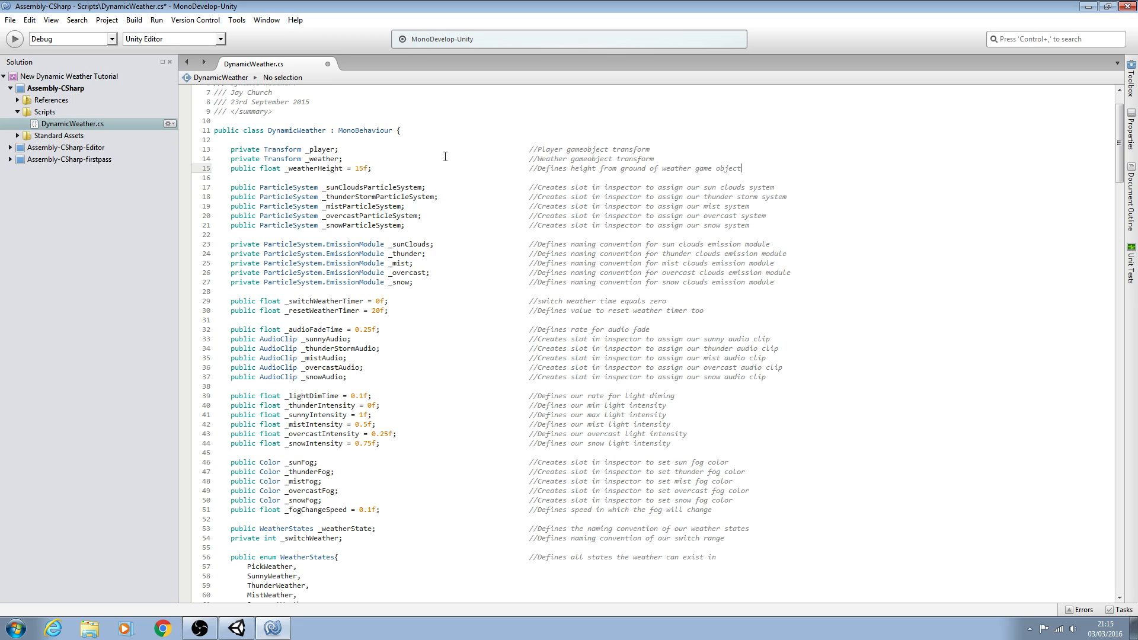
left_click(10, 20)
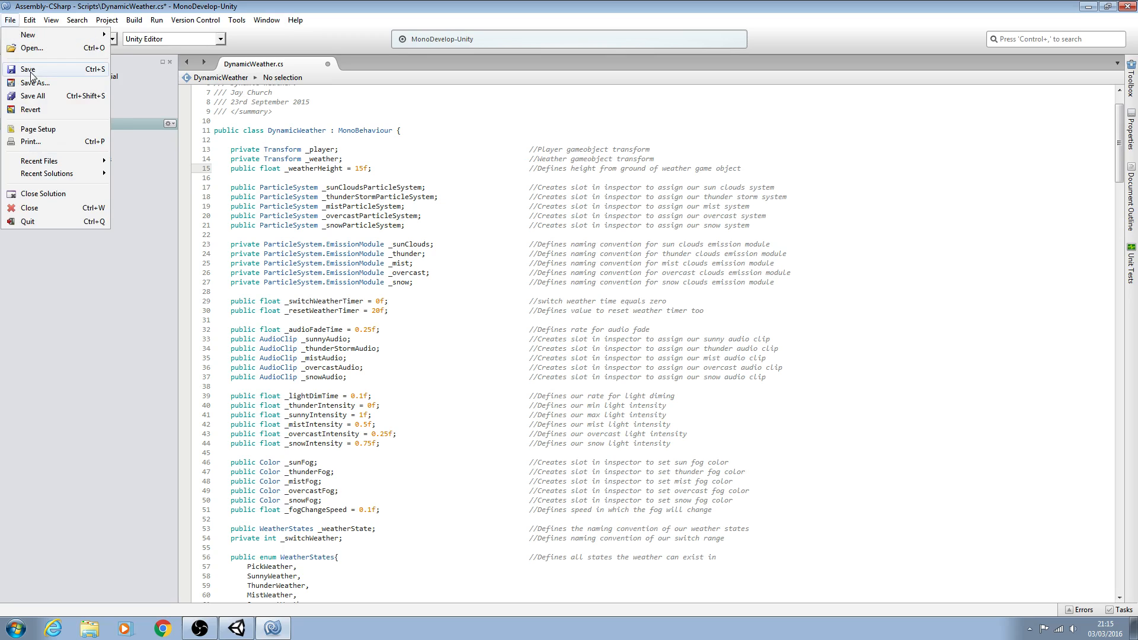
left_click(28, 68)
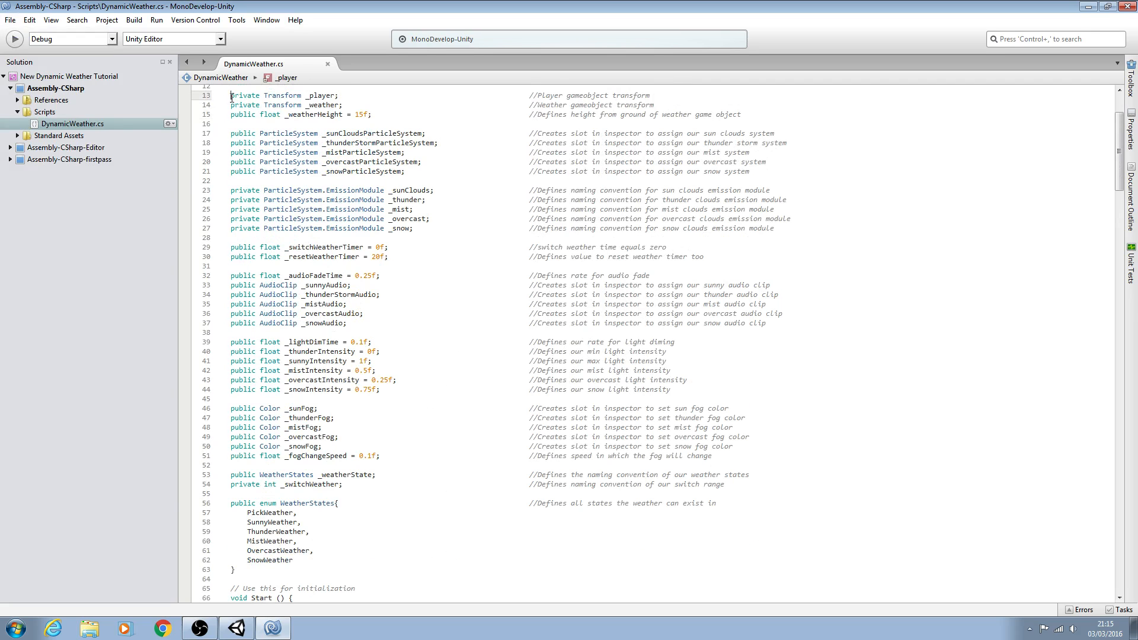
Type 'GameObject _playerGameObject = GameObject.FindGameObjectWithTag("Player");' as Start()'s first line
scroll("down", 3)
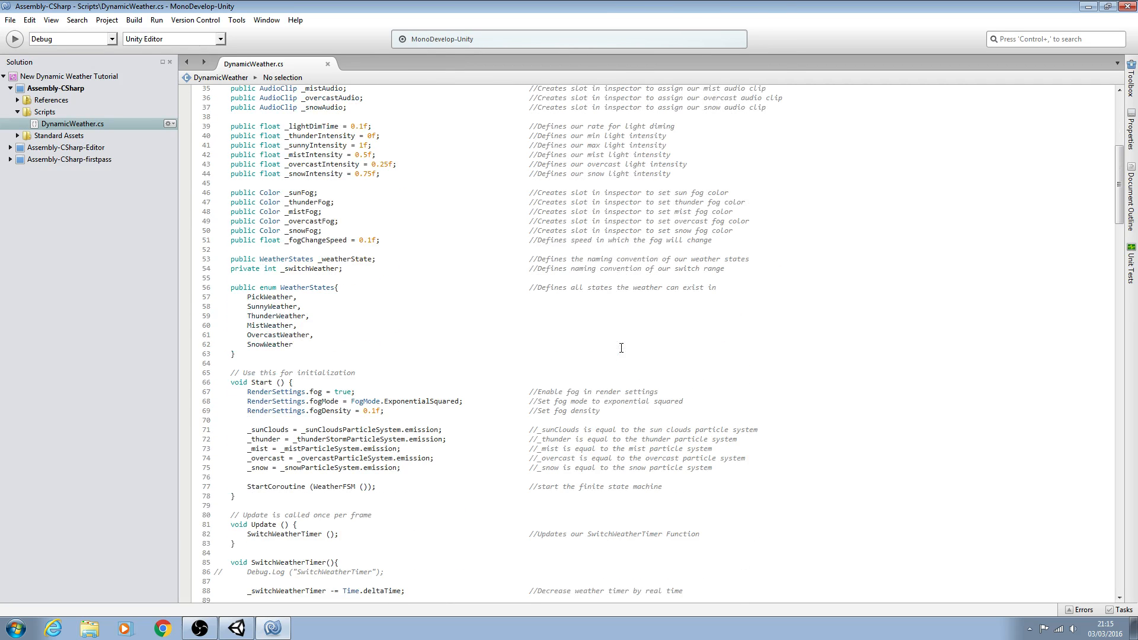
scroll("down", 3)
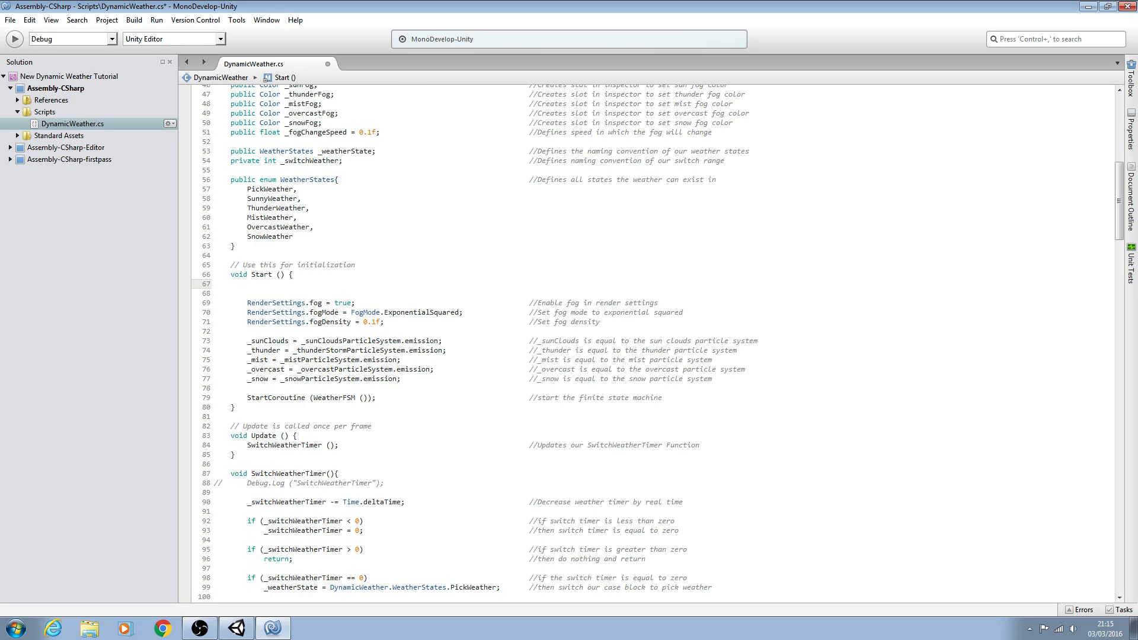
type("GameObject")
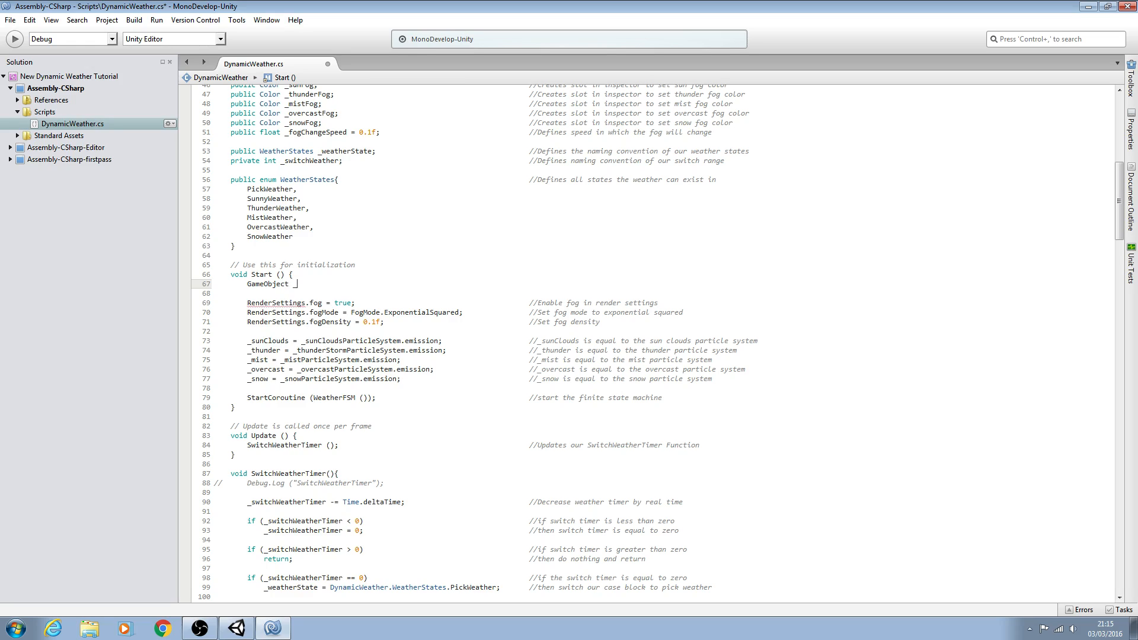
type("player")
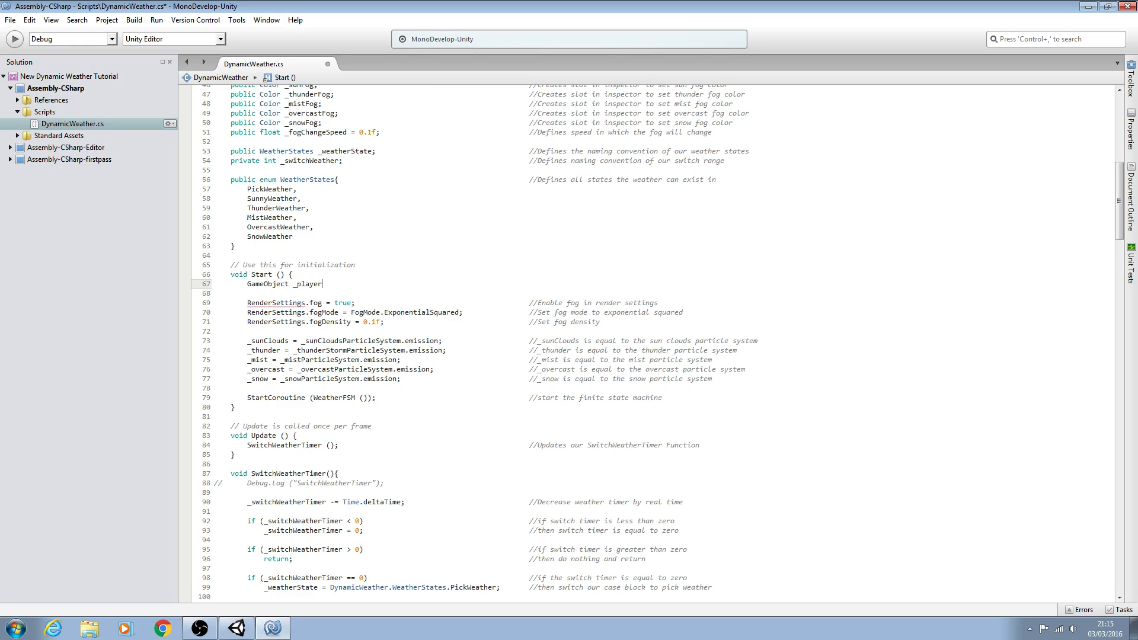
type("GameObject = GameObject")
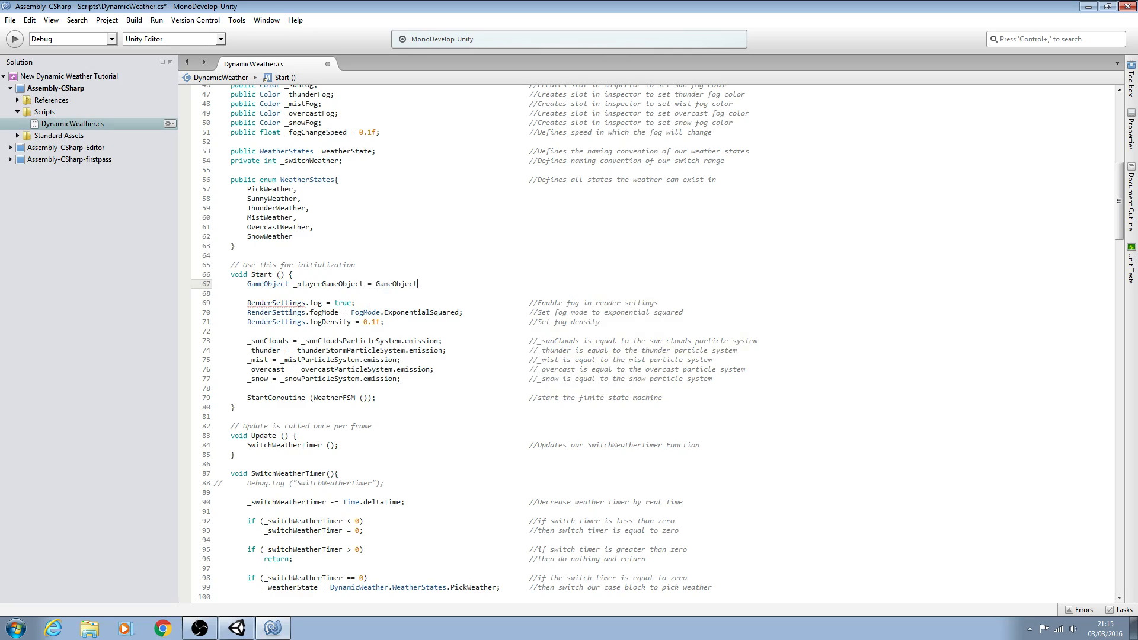
type(".f")
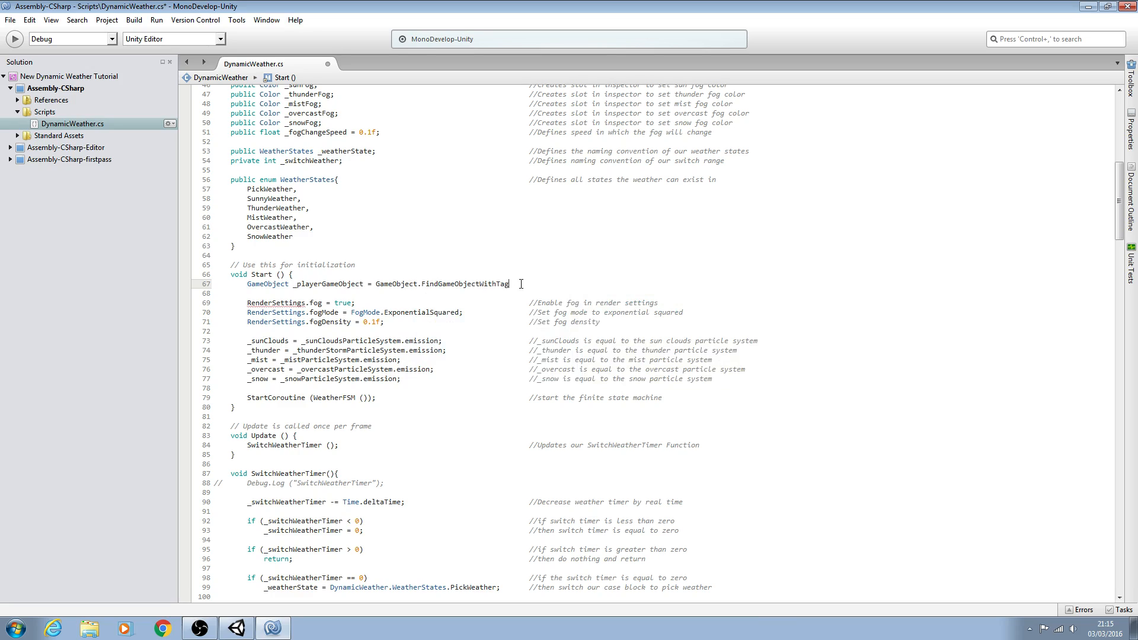
type("()")
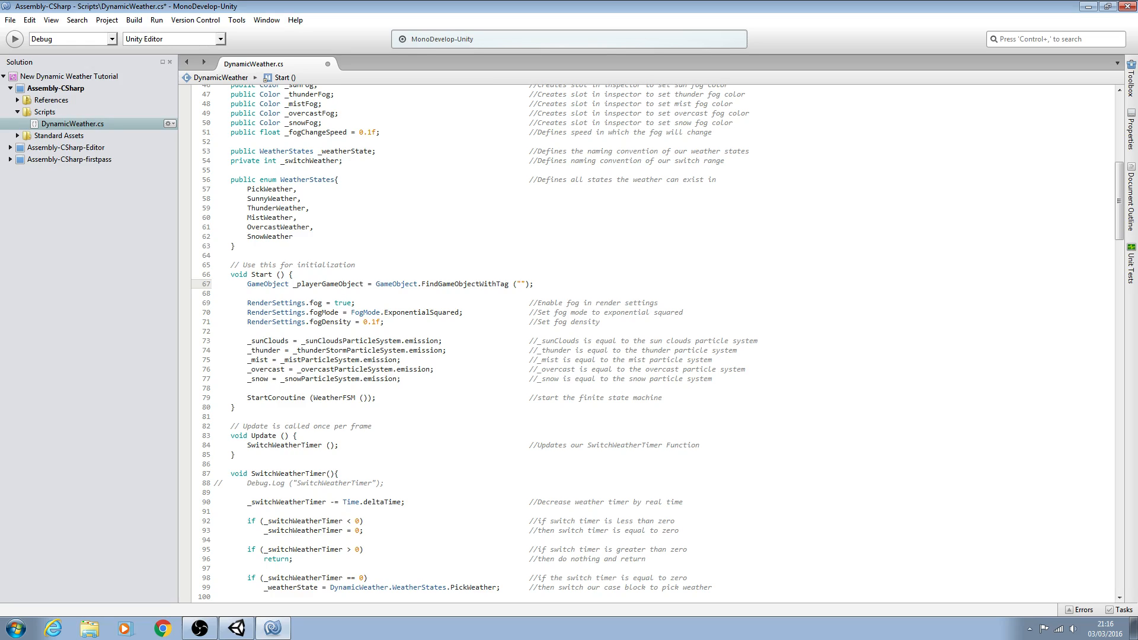
type("Player")
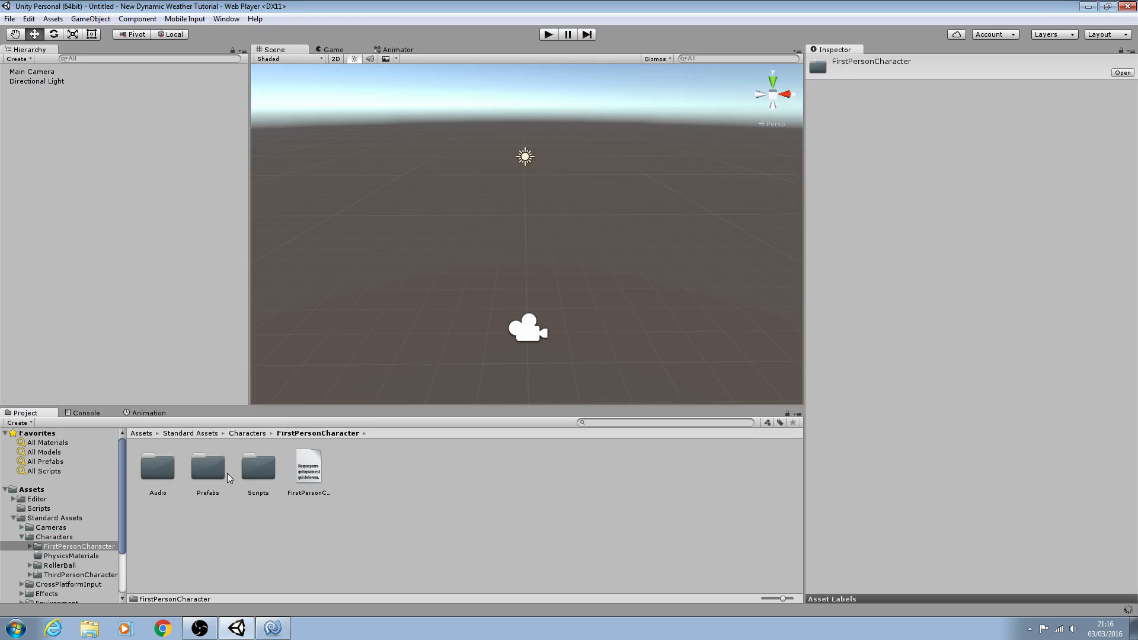
Drag the FPSController prefab into the scene and set its Tag to Player
left_click(157, 466)
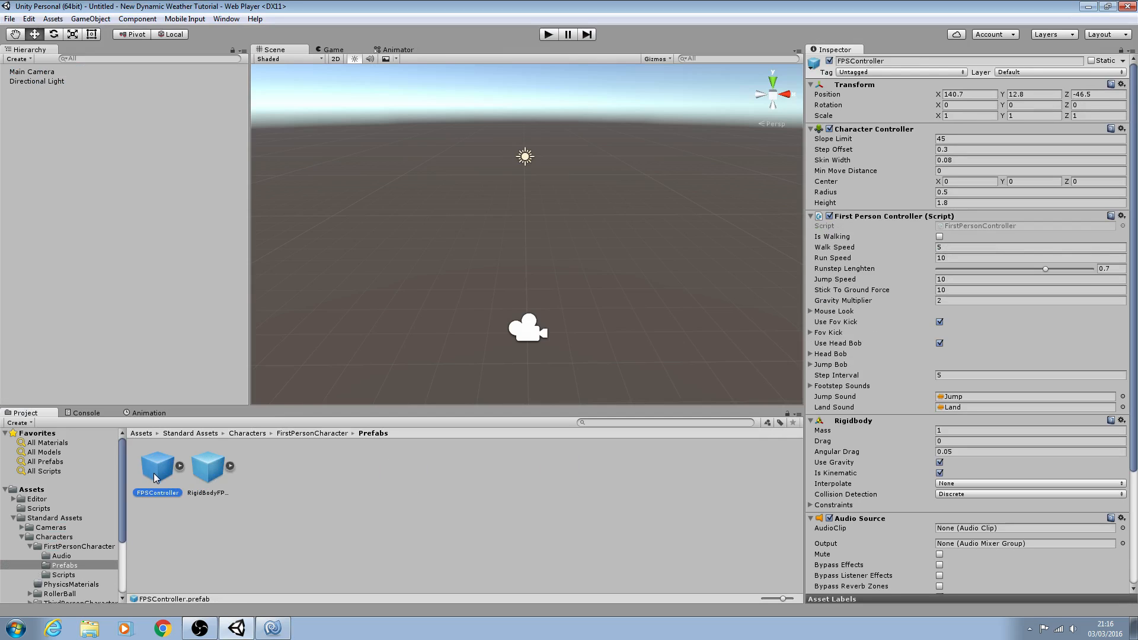
left_click_drag(156, 464, 528, 290)
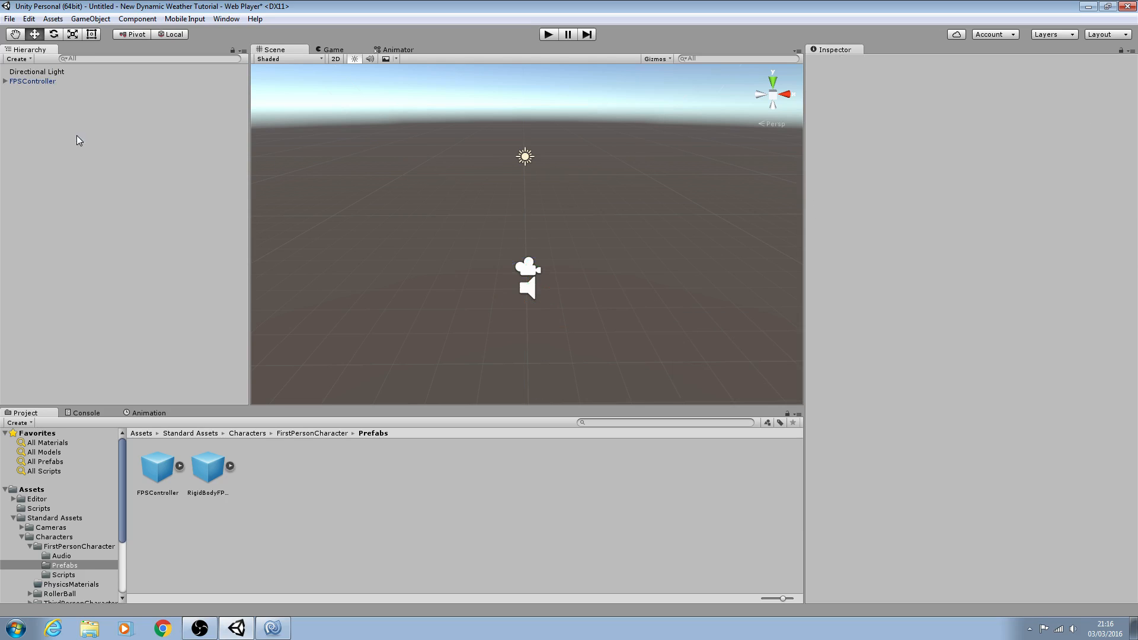
left_click(32, 81)
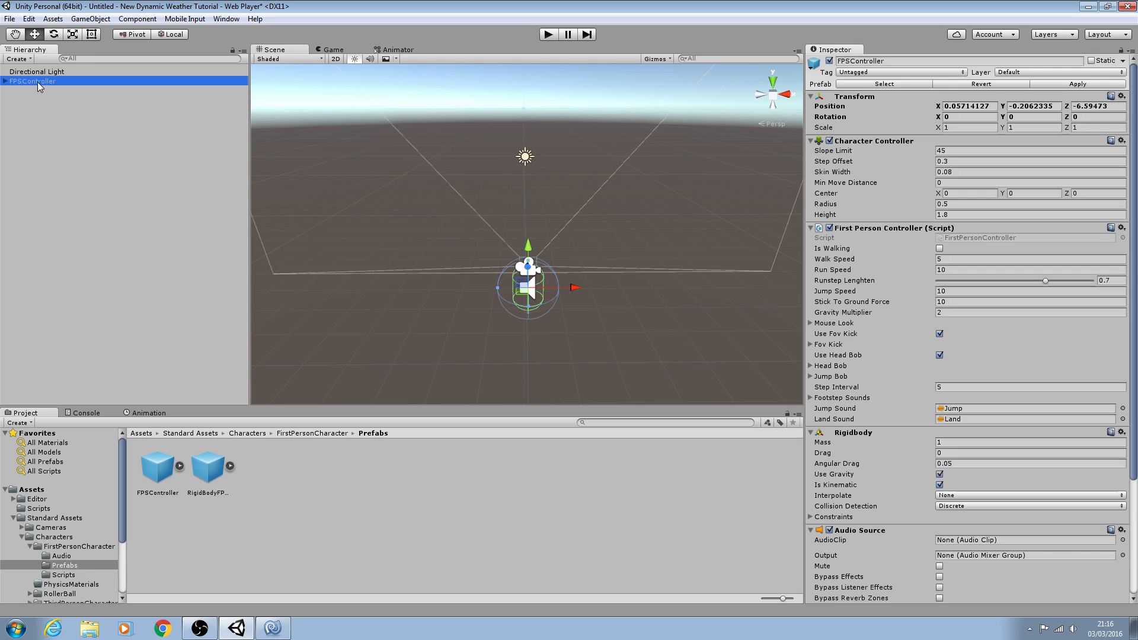
left_click(899, 71)
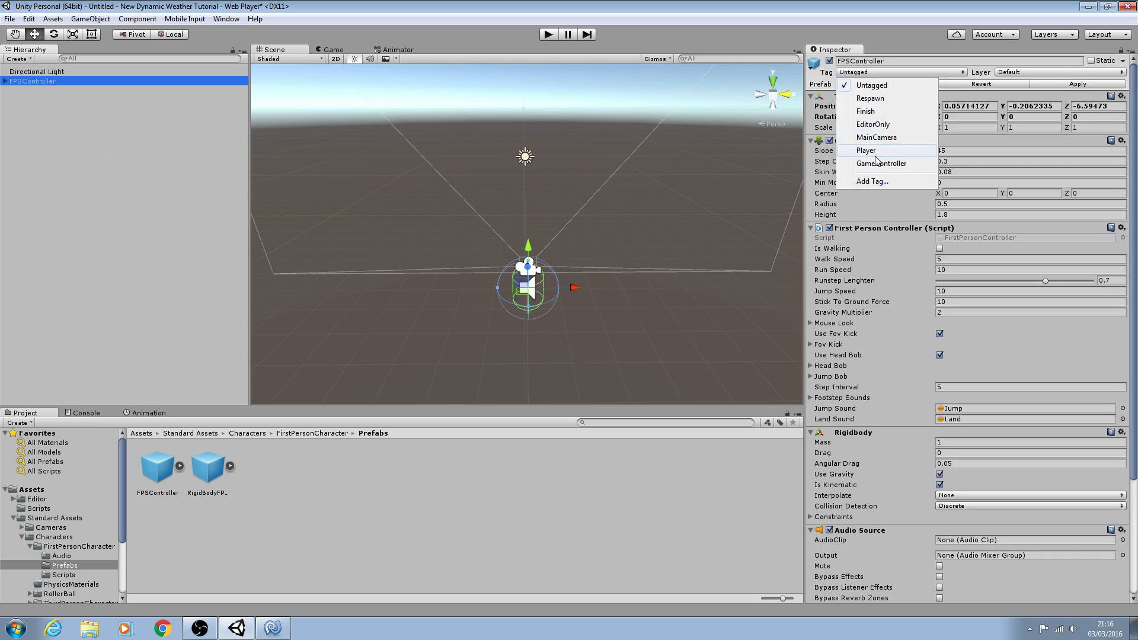
left_click(865, 150)
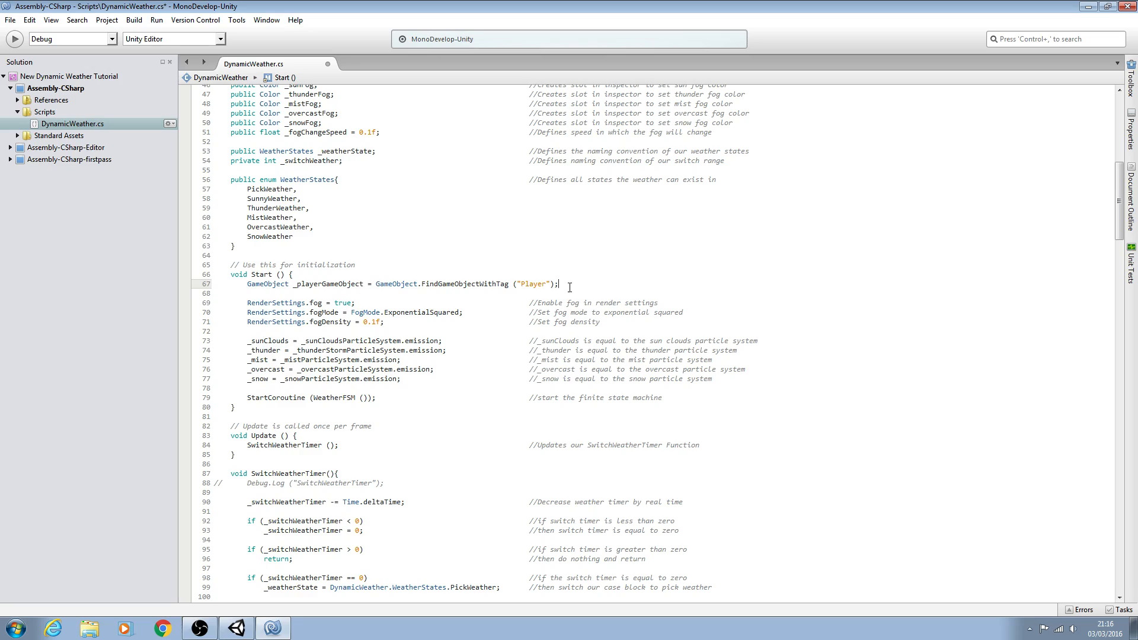
Add the comment '//Find Player gameobject' after the FindGameObjectWithTag line
type("//")
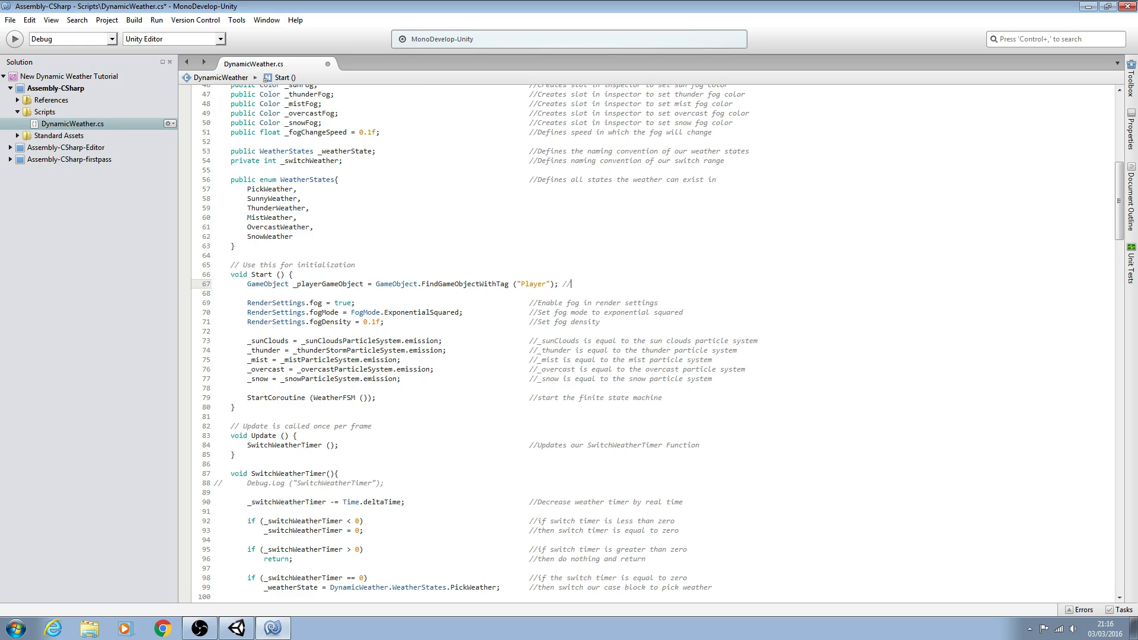
type("Find")
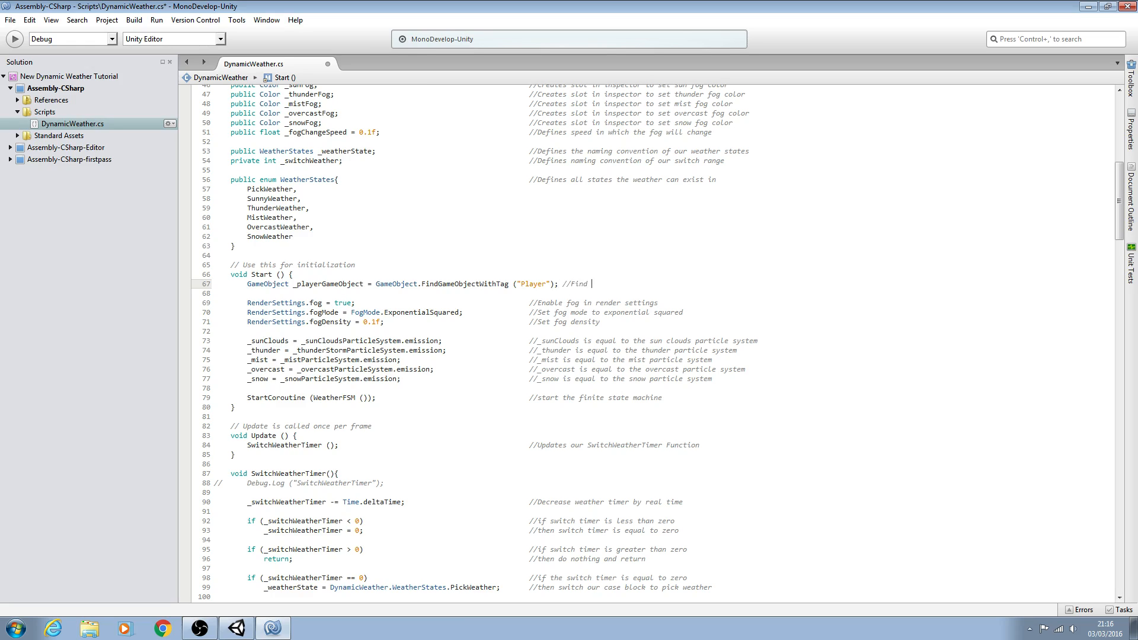
type("Player")
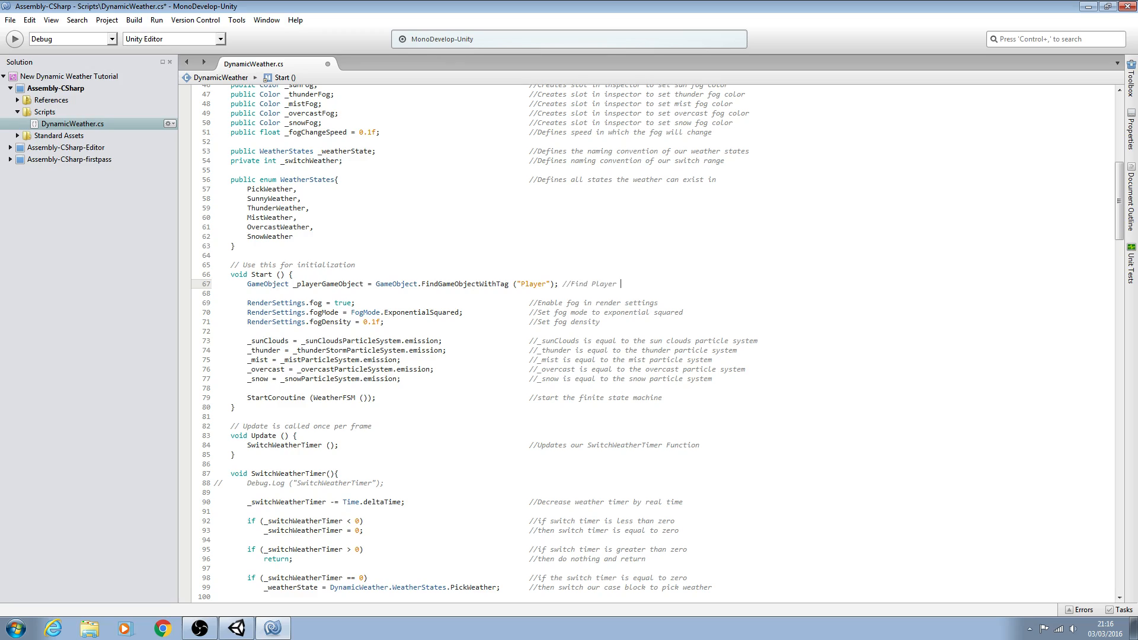
type("gameobject")
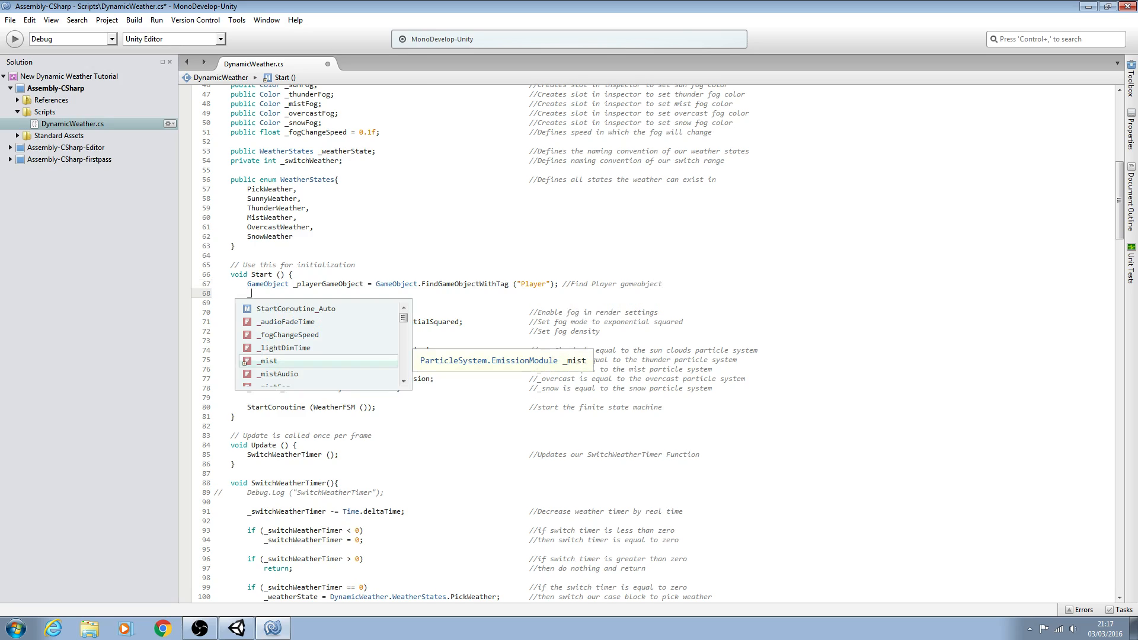
Type '_player = _playerGameObject.transform;' followed by a comment about caching the player's position
type("_player")
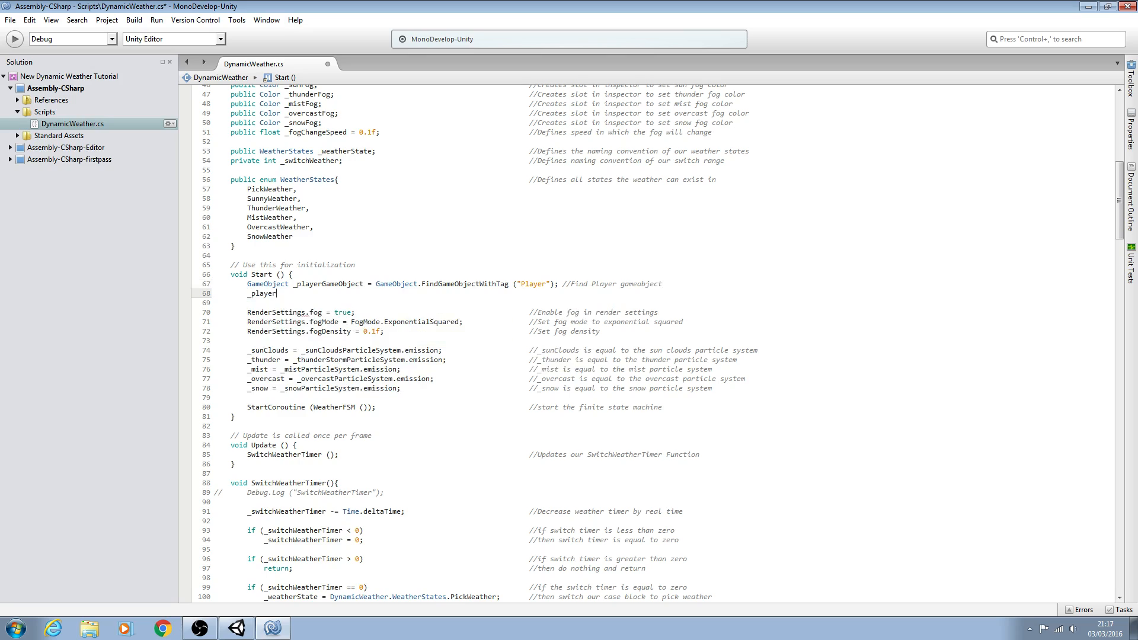
type("=")
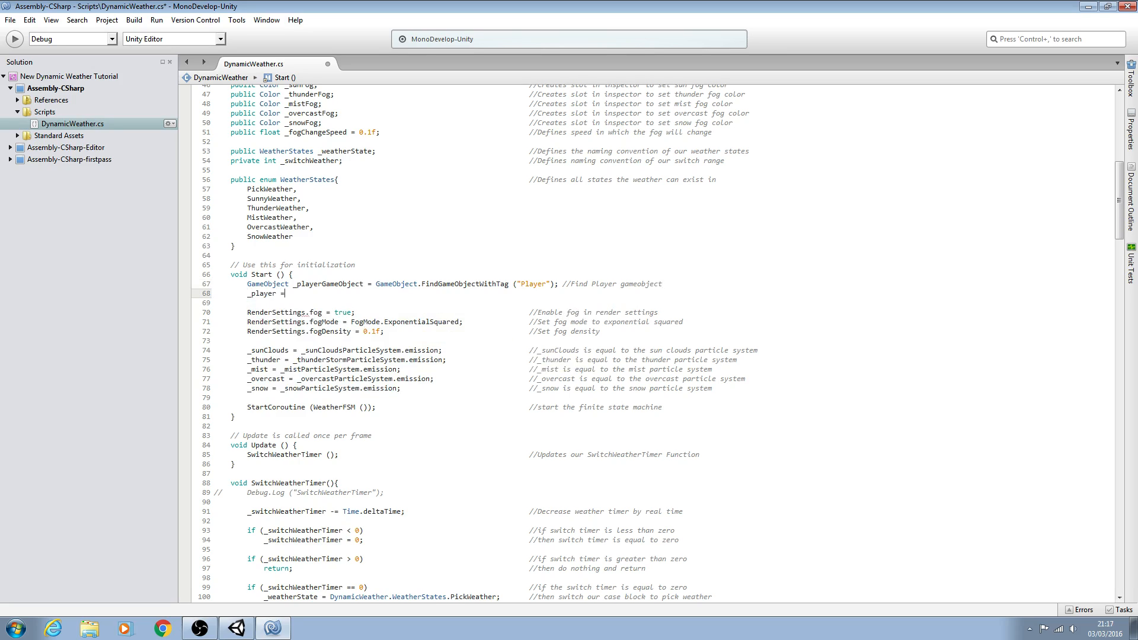
type("_playerGameObject")
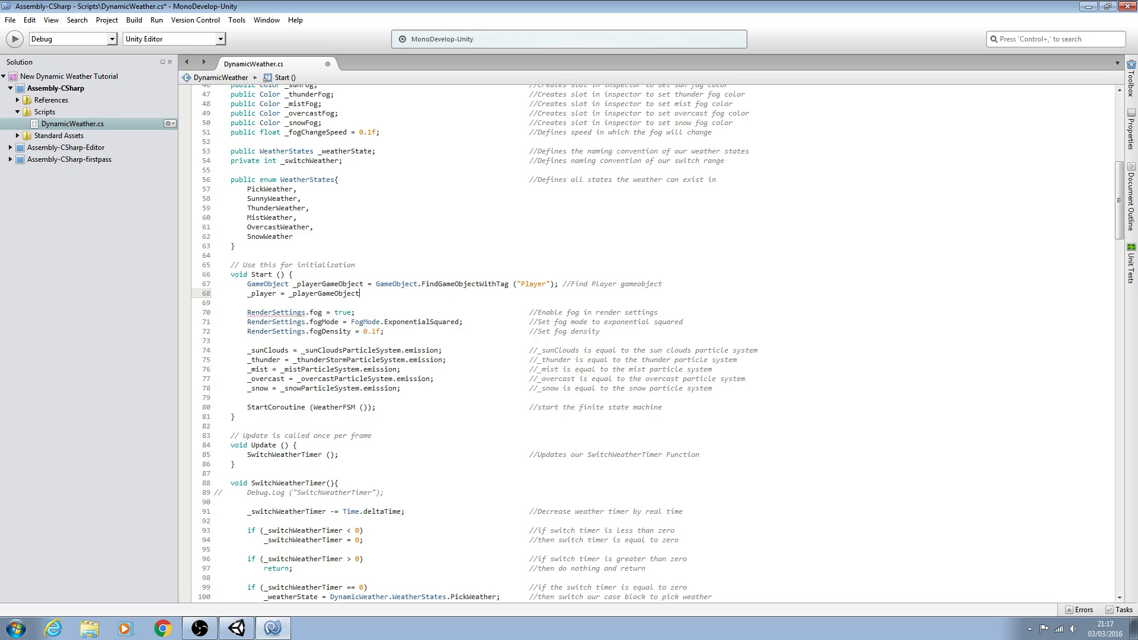
type(".t")
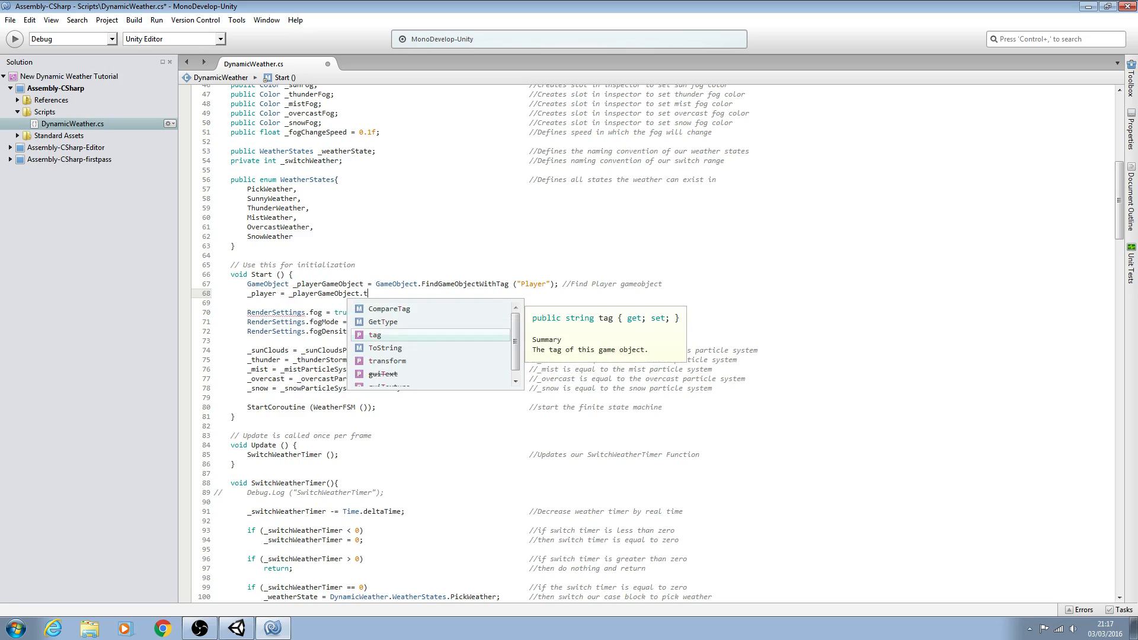
type("ransform")
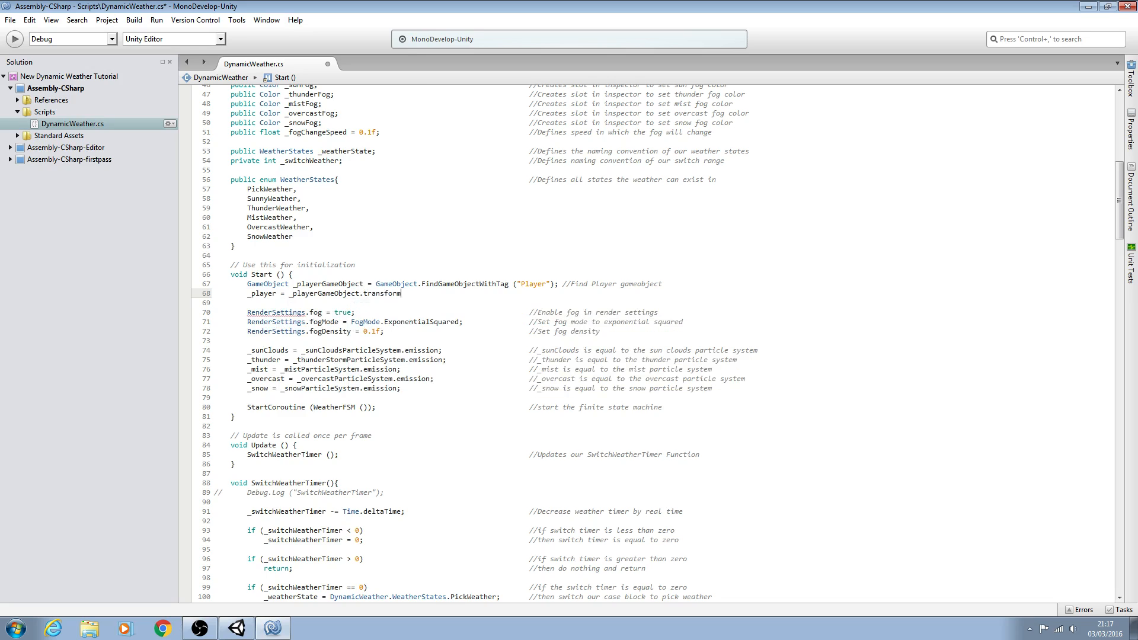
type(";")
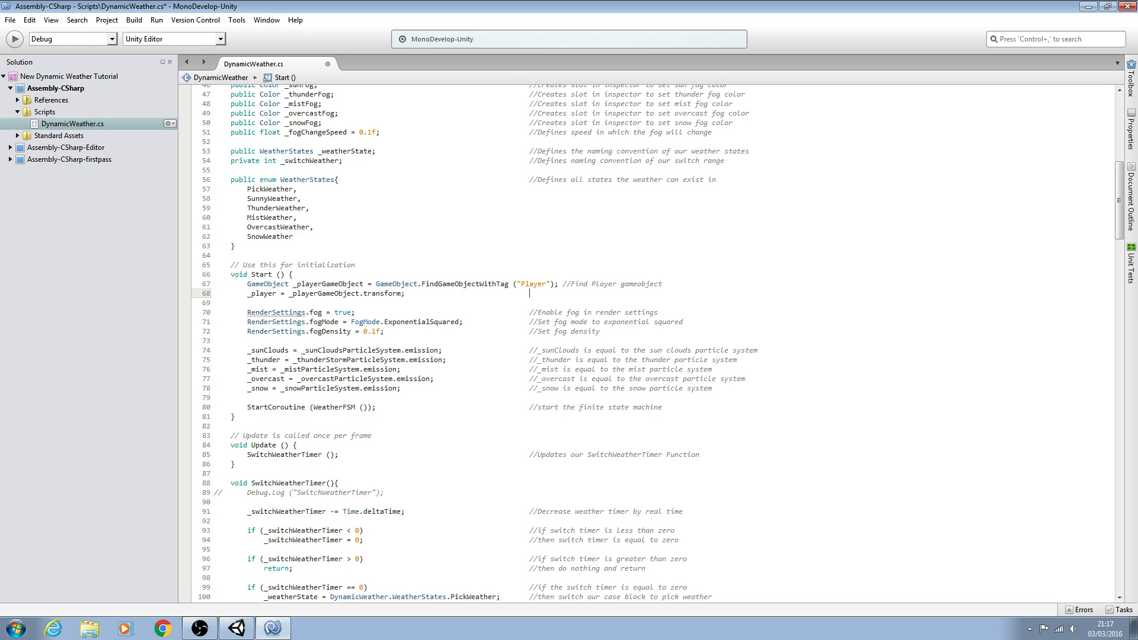
type("//Caches players t")
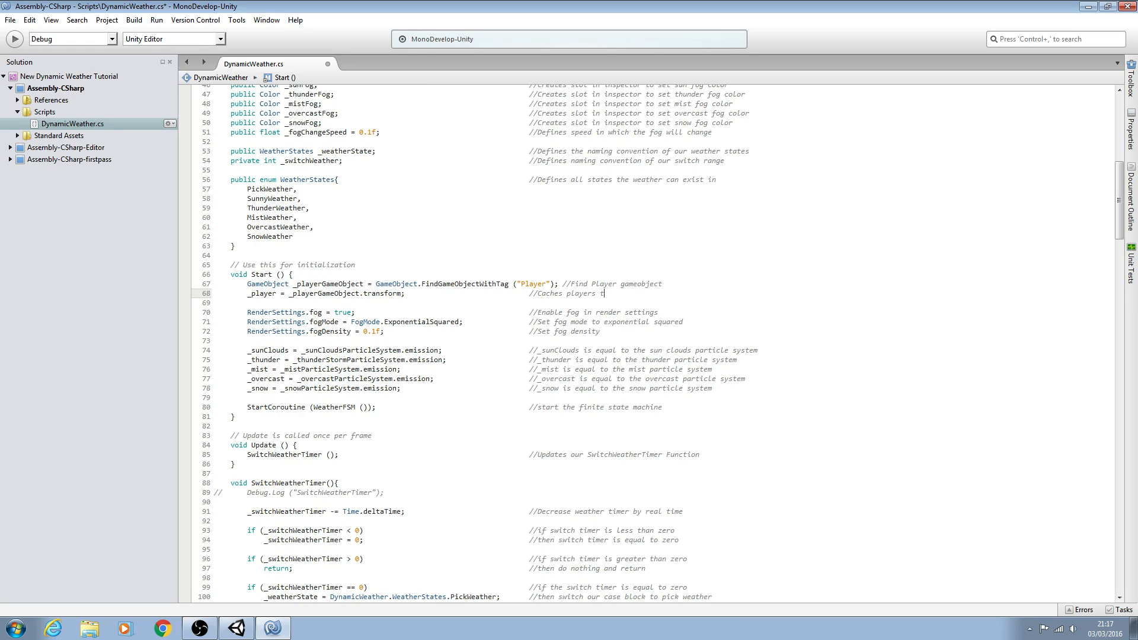
type("position")
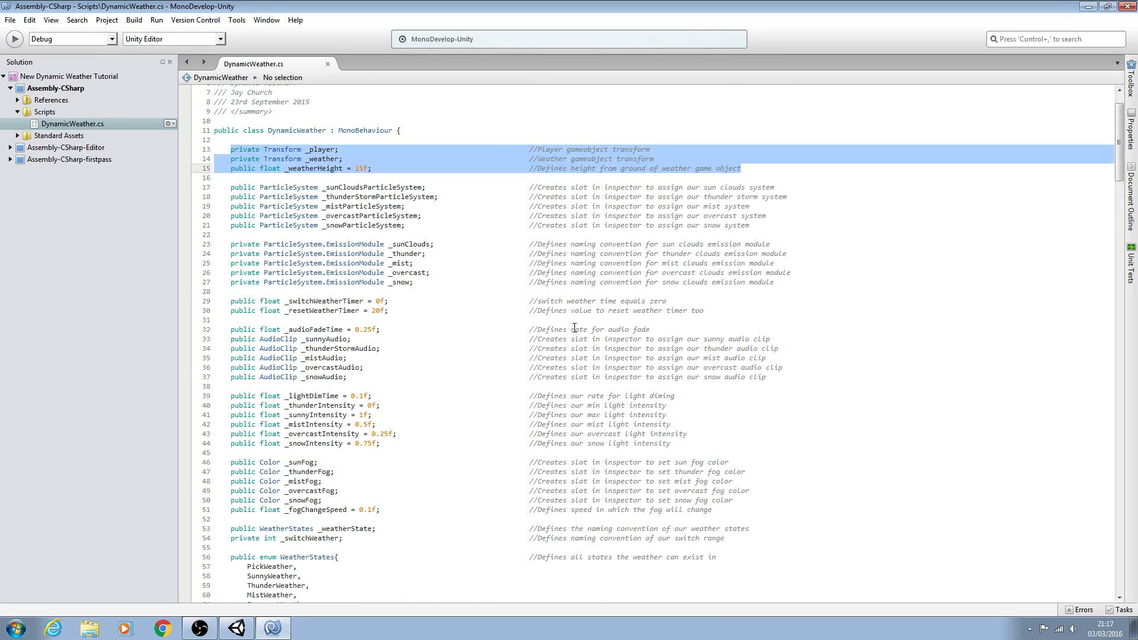
scroll("down", 3)
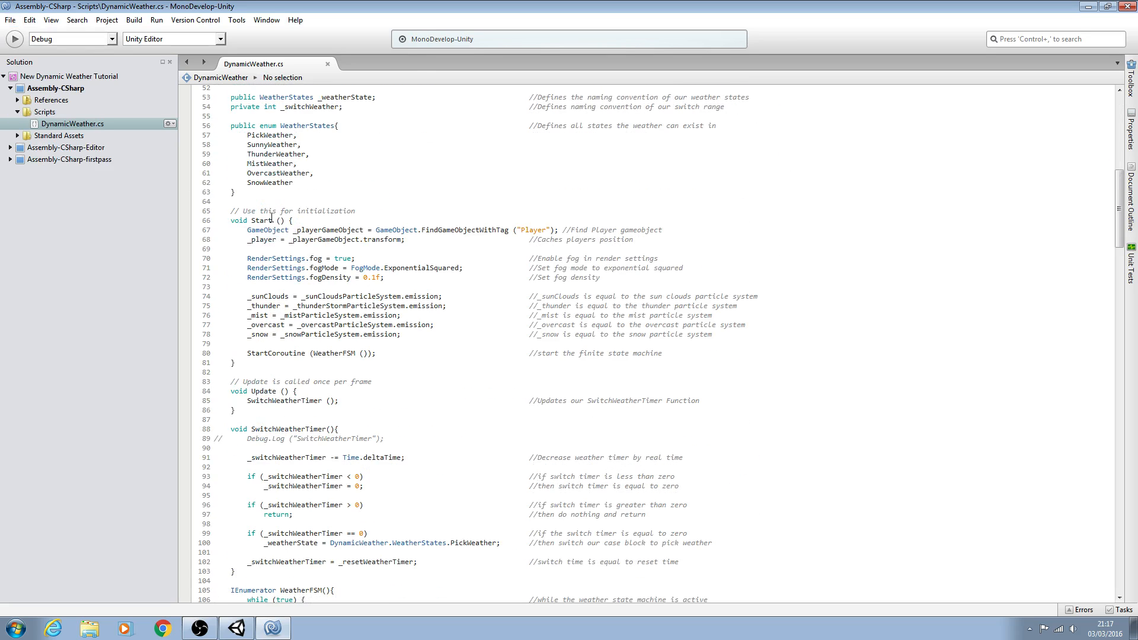
left_click_drag(377, 230, 659, 230)
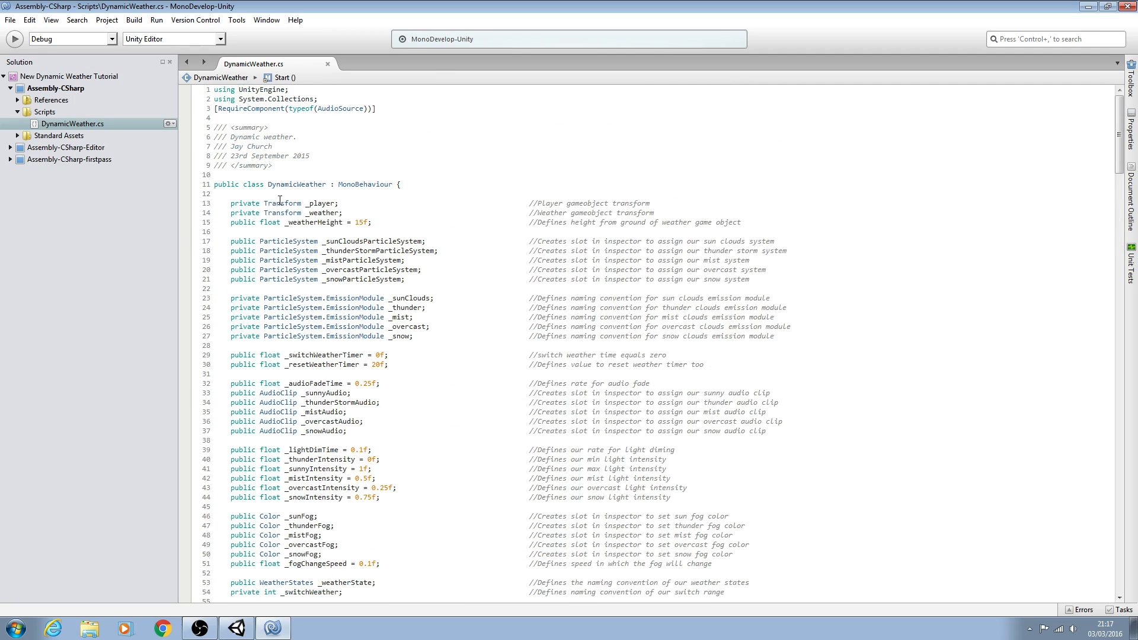
double_click(299, 203)
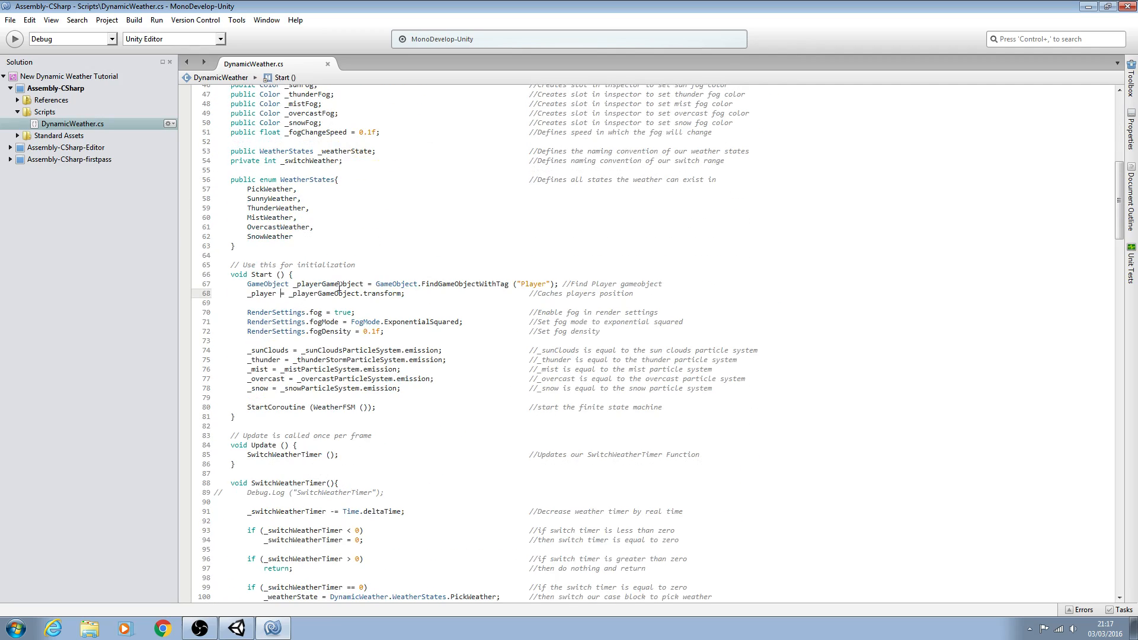
left_click_drag(291, 284, 550, 284)
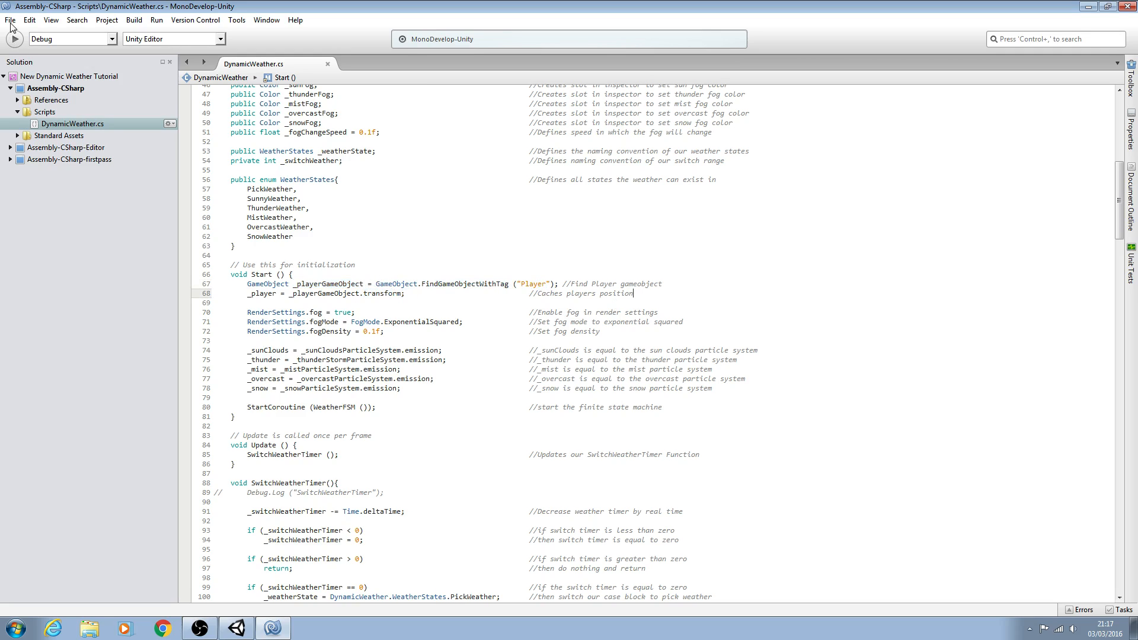
left_click(10, 19)
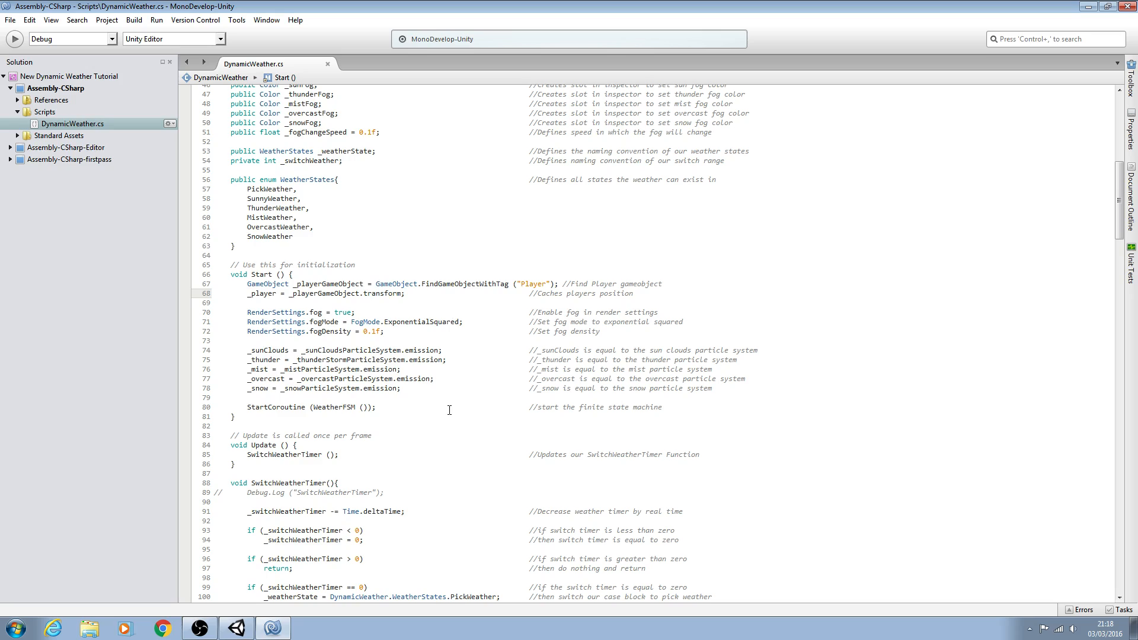
left_click(633, 293)
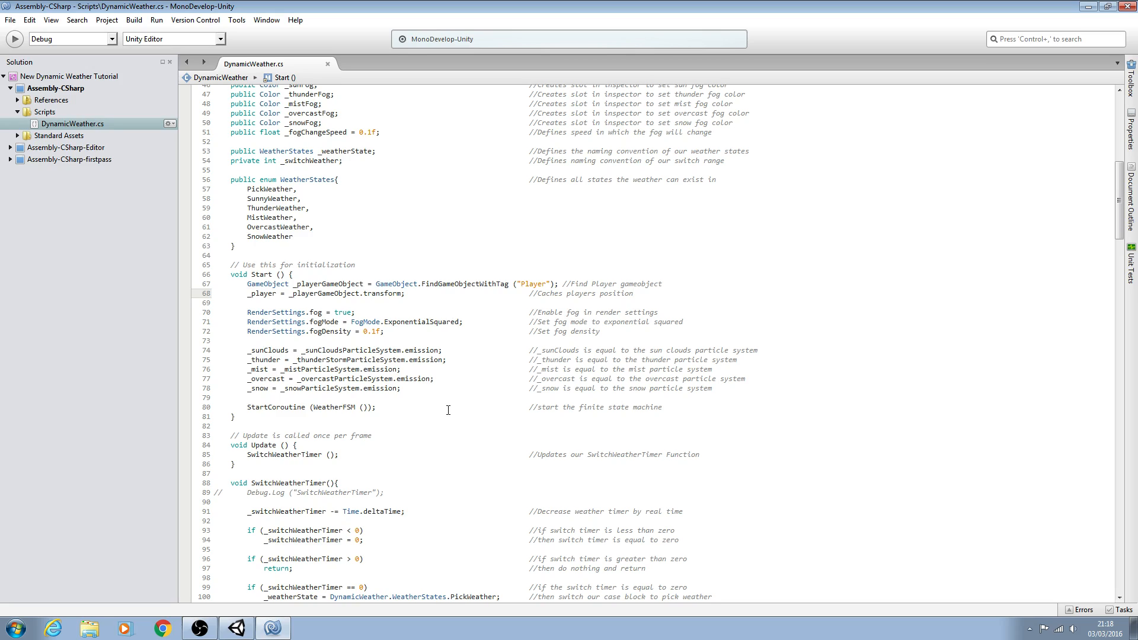
left_click(633, 294)
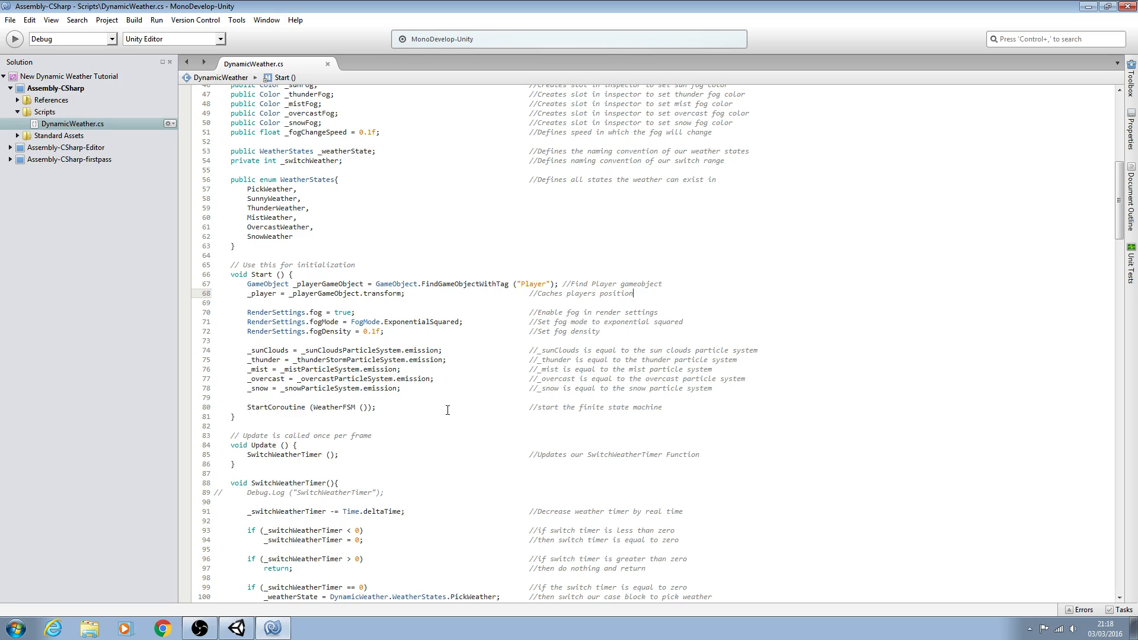